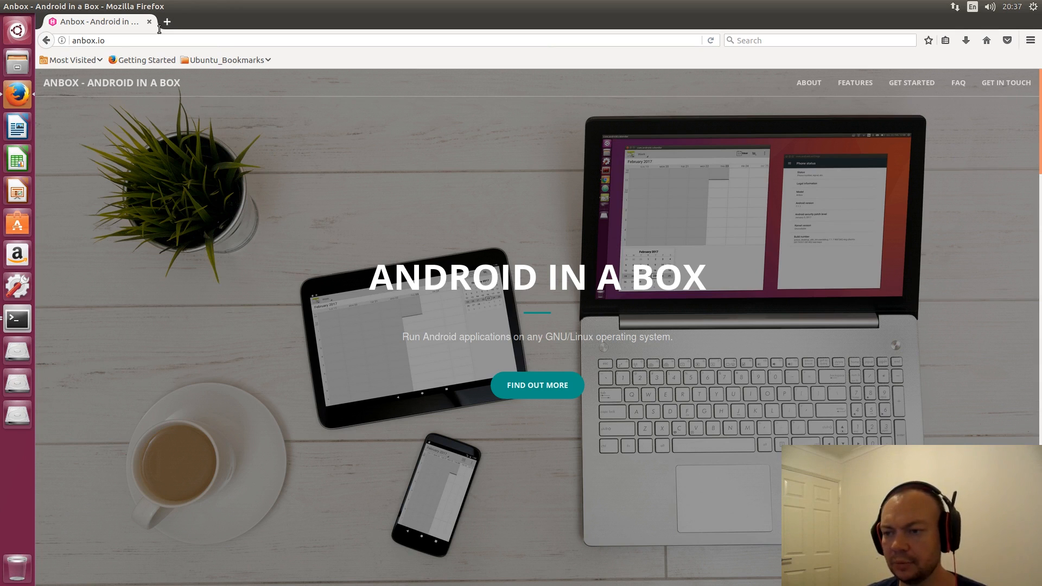
- Search Google for 'linux' in a new tab and filter to News results
{"action": "left_click", "coordinate": [167, 21]}
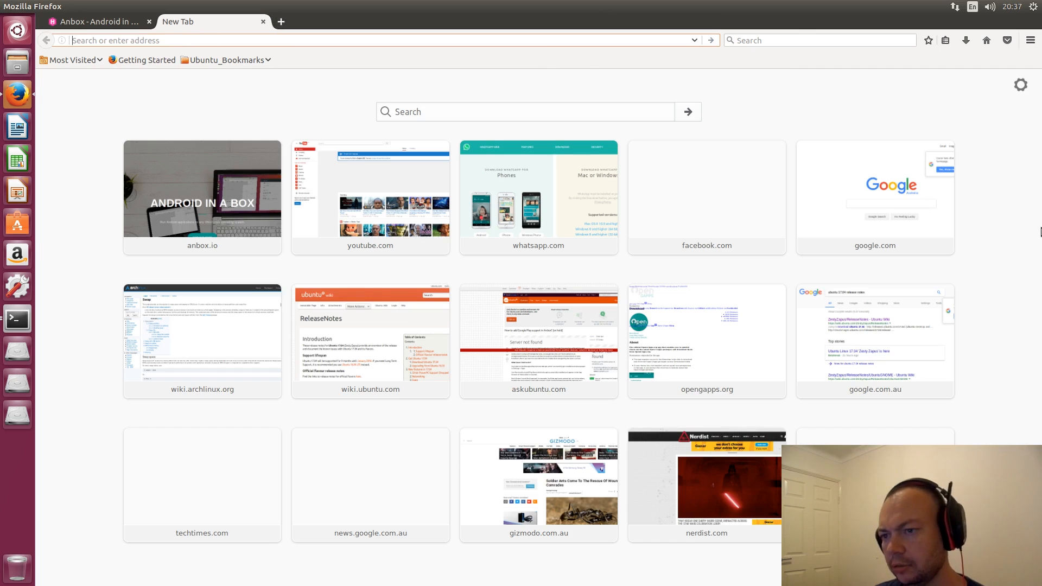
{"action": "left_click", "coordinate": [874, 188]}
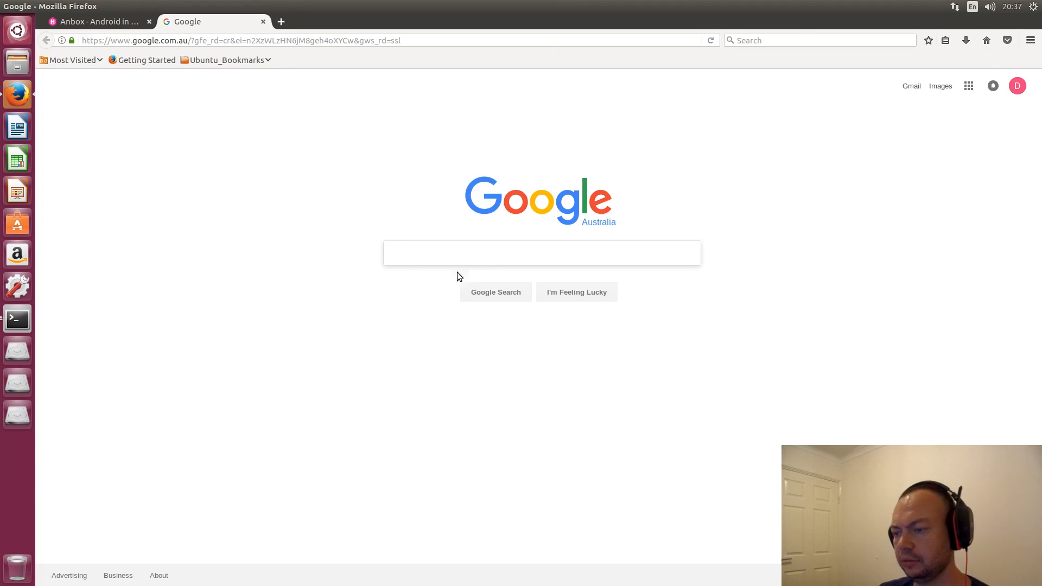
{"action": "mouse_move", "coordinate": [447, 234]}
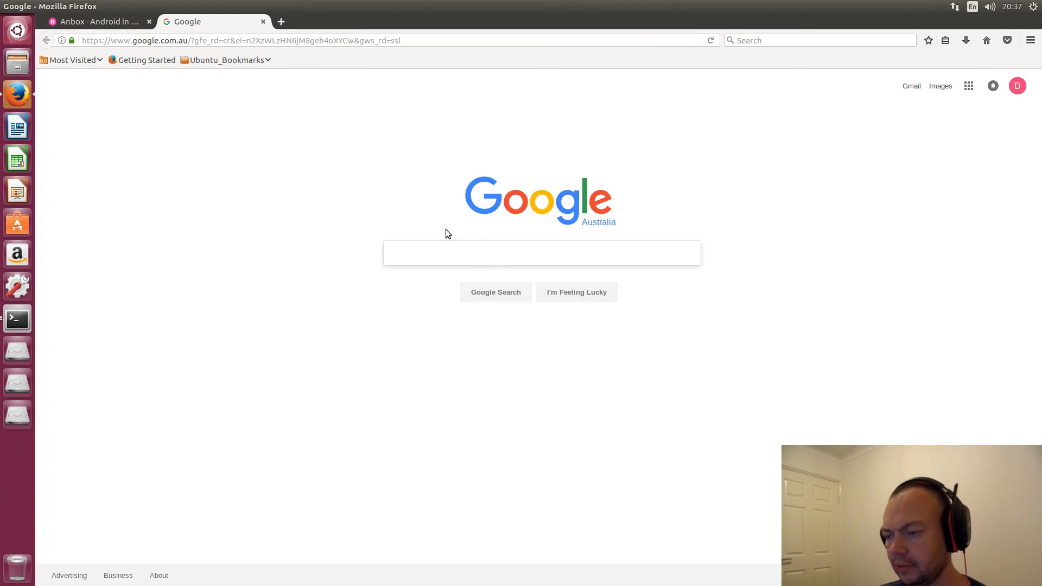
{"action": "type", "text": "a"}
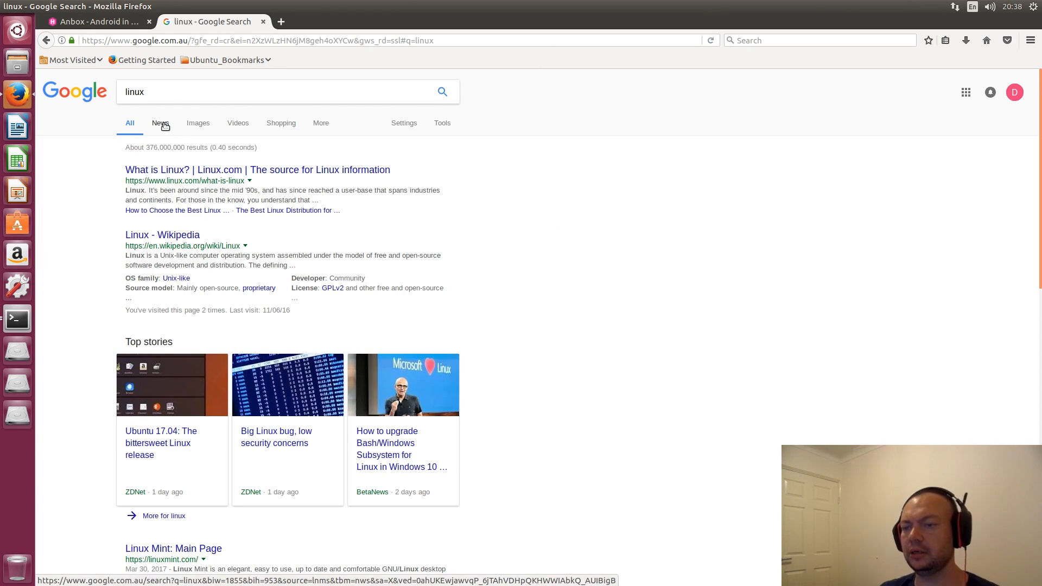
{"action": "left_click", "coordinate": [159, 124]}
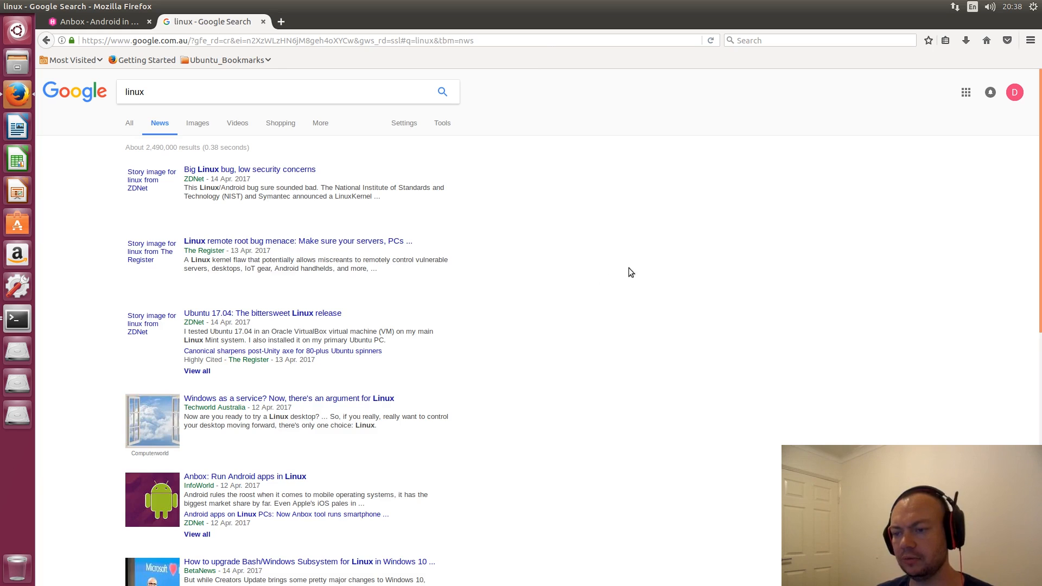
- Scroll through the linux news results and read the ZDNet article about Anbox
{"action": "scroll", "scroll_direction": "down", "scroll_amount": 3}
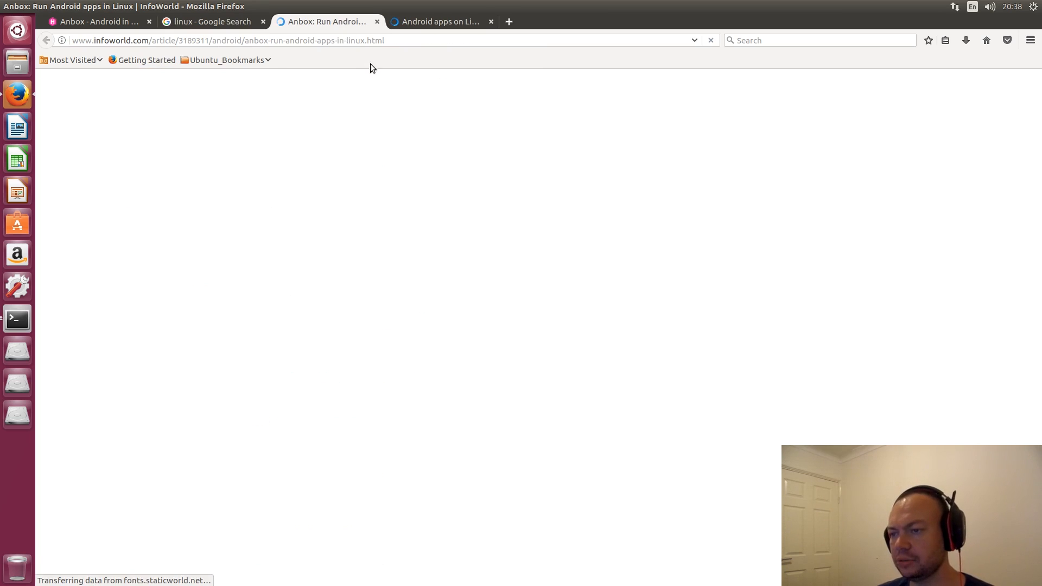
{"action": "left_click", "coordinate": [439, 21]}
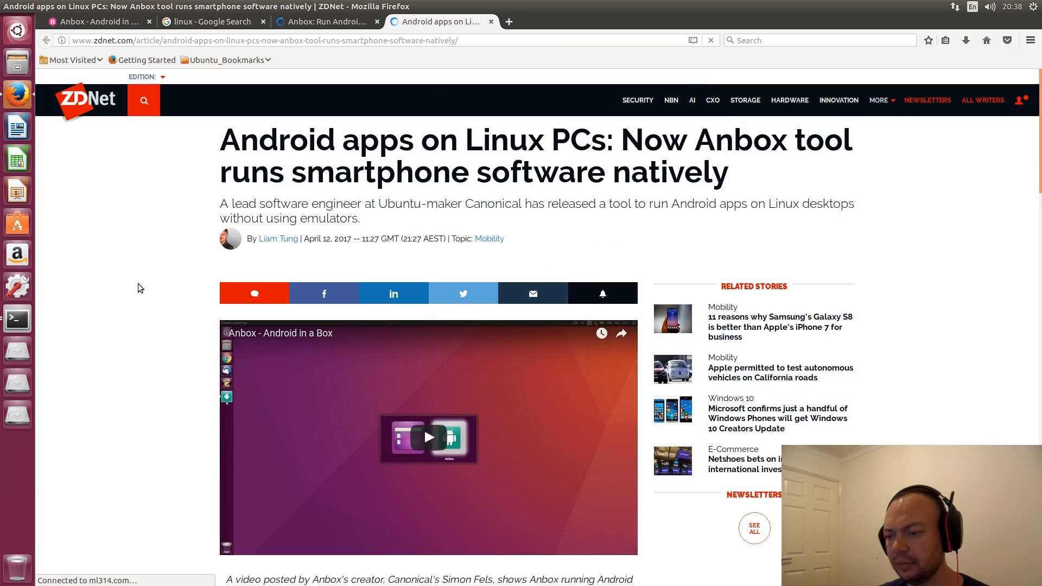
{"action": "scroll", "scroll_direction": "down", "scroll_amount": 3}
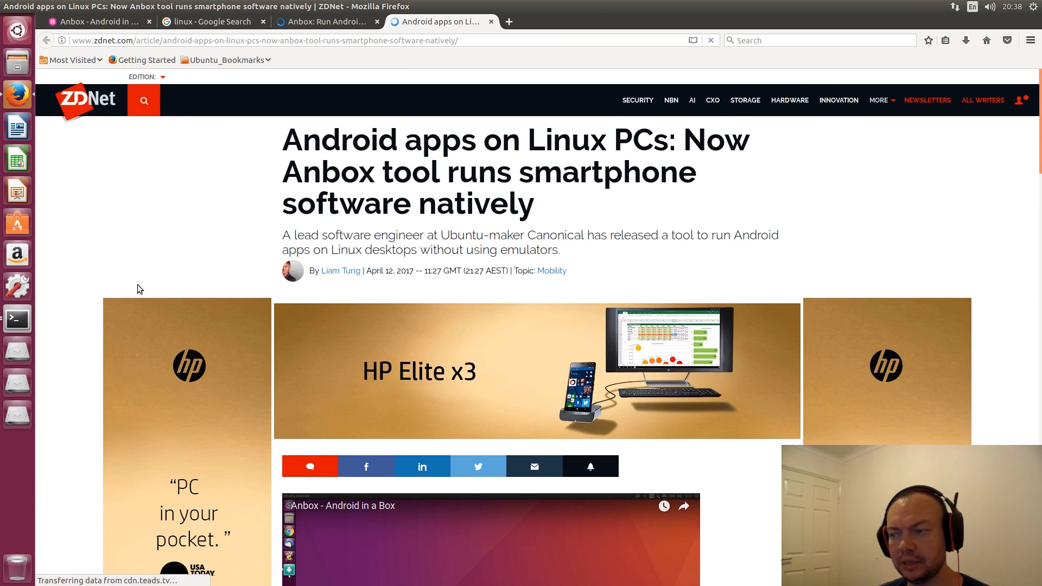
{"action": "scroll", "scroll_direction": "down", "scroll_amount": 3}
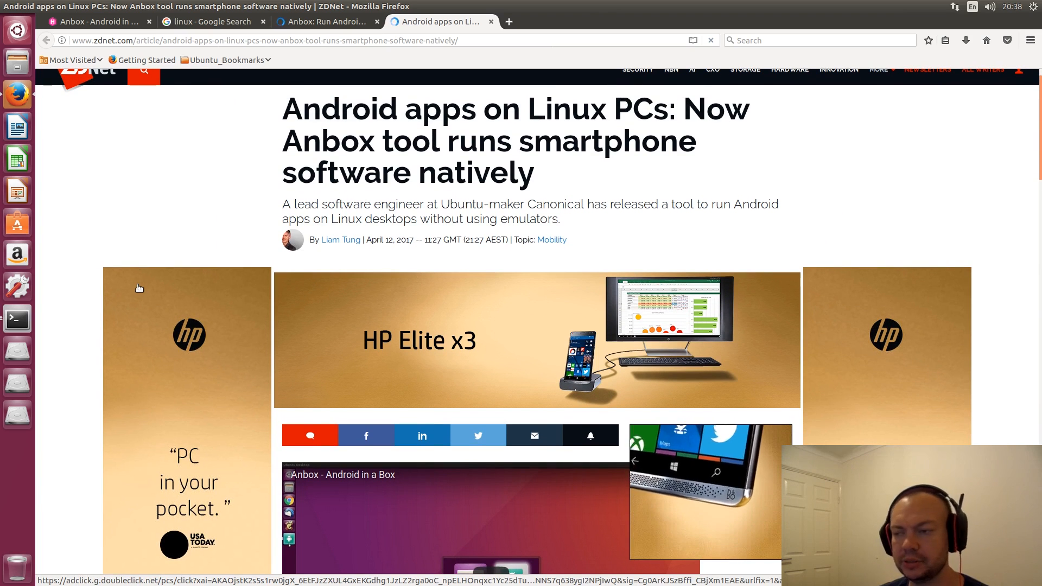
- Scroll anbox.io to its snap install command, select it, and browse the FAQ
{"action": "left_click", "coordinate": [99, 21]}
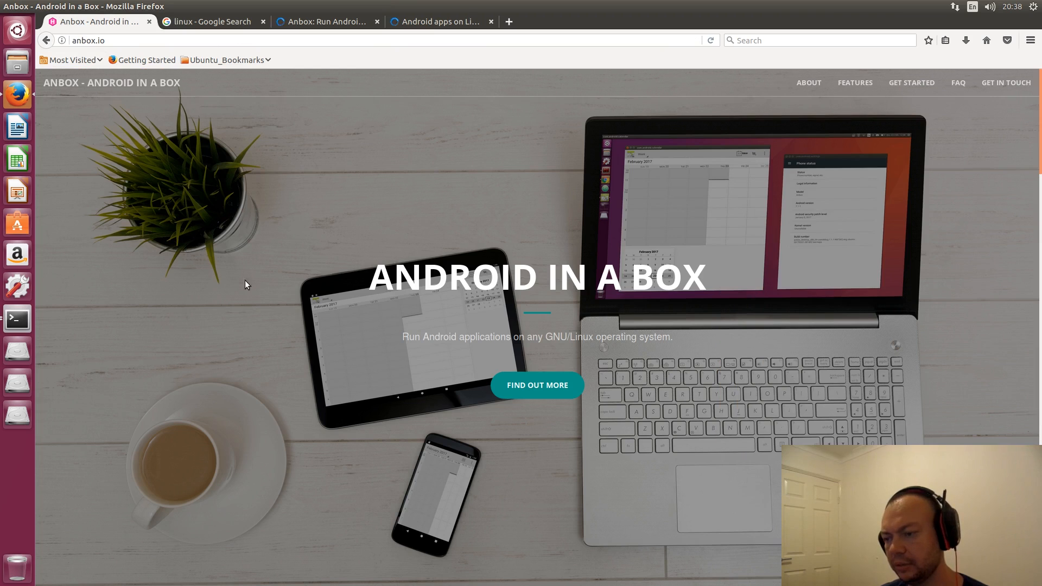
{"action": "mouse_move", "coordinate": [548, 337]}
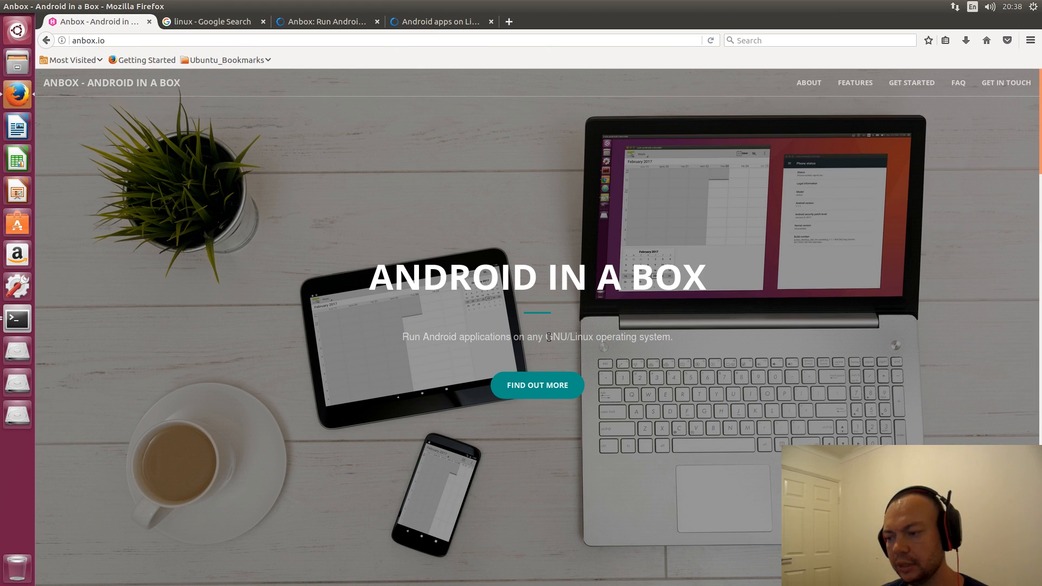
{"action": "mouse_move", "coordinate": [304, 390]}
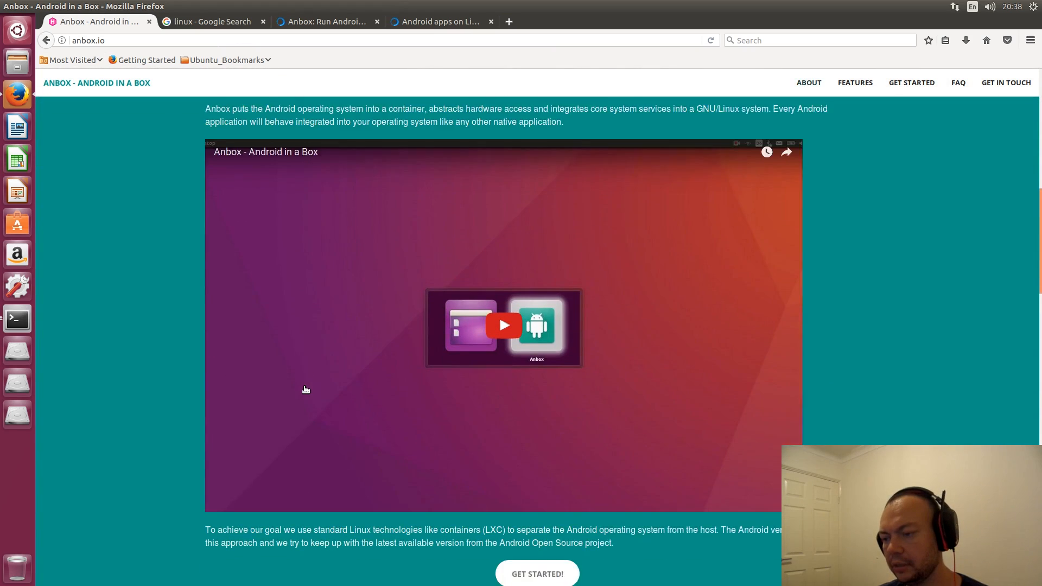
{"action": "scroll", "scroll_direction": "down", "scroll_amount": 3}
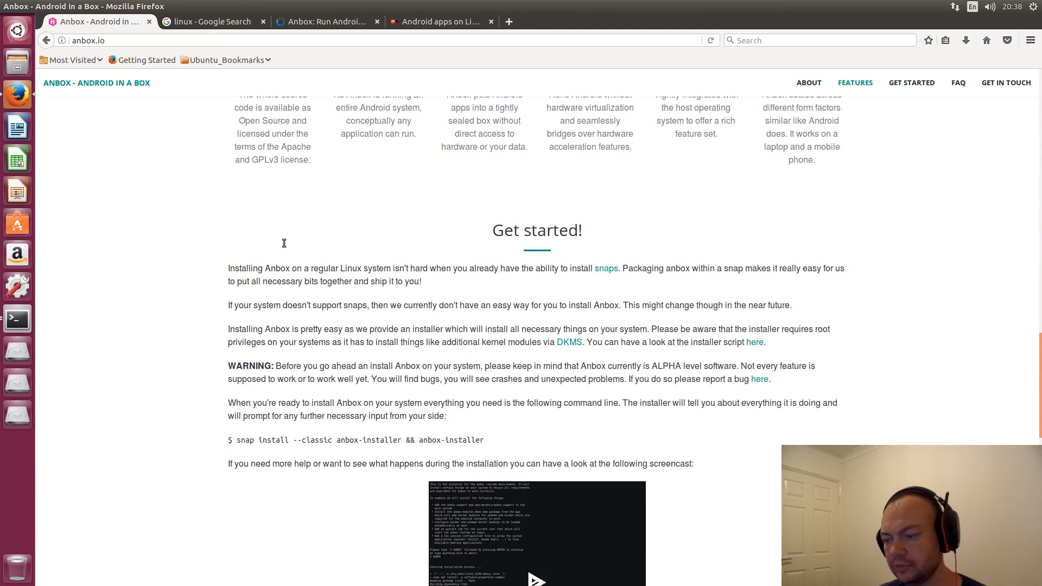
{"action": "scroll", "scroll_direction": "down", "scroll_amount": 3}
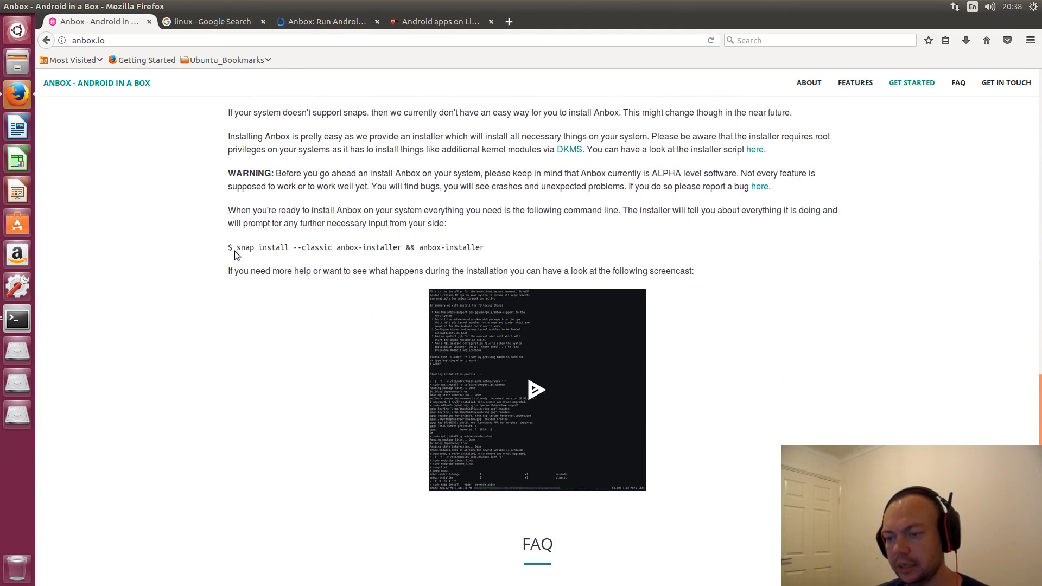
{"action": "double_click", "coordinate": [245, 247]}
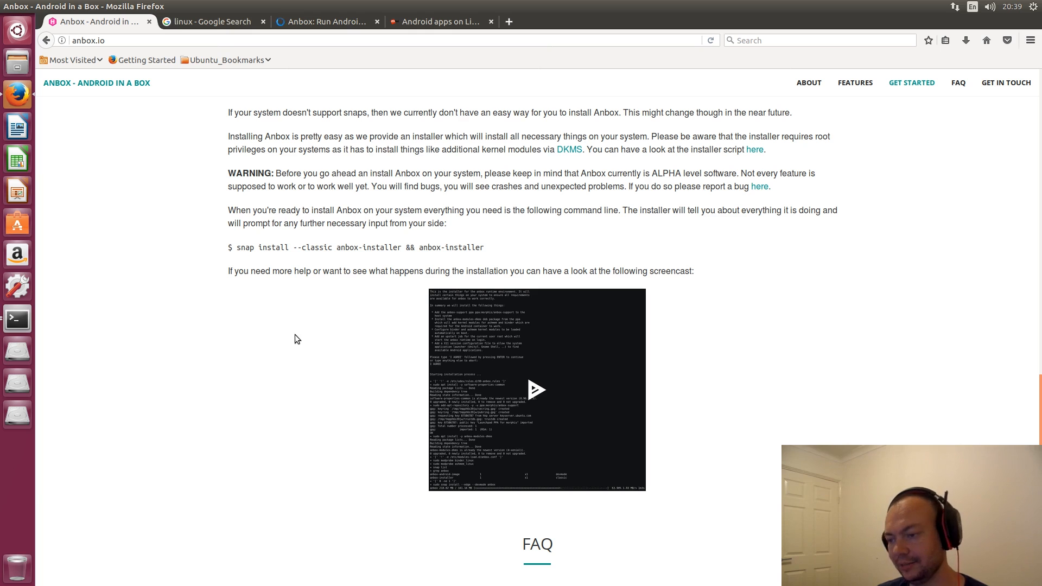
{"action": "scroll", "scroll_direction": "down", "scroll_amount": 3}
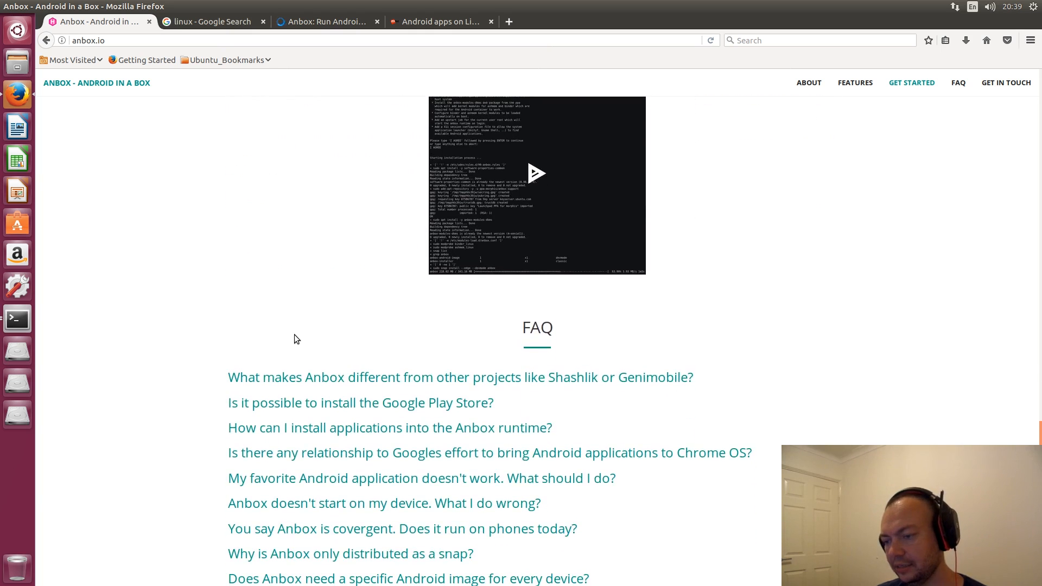
{"action": "scroll", "scroll_direction": "up", "scroll_amount": 3}
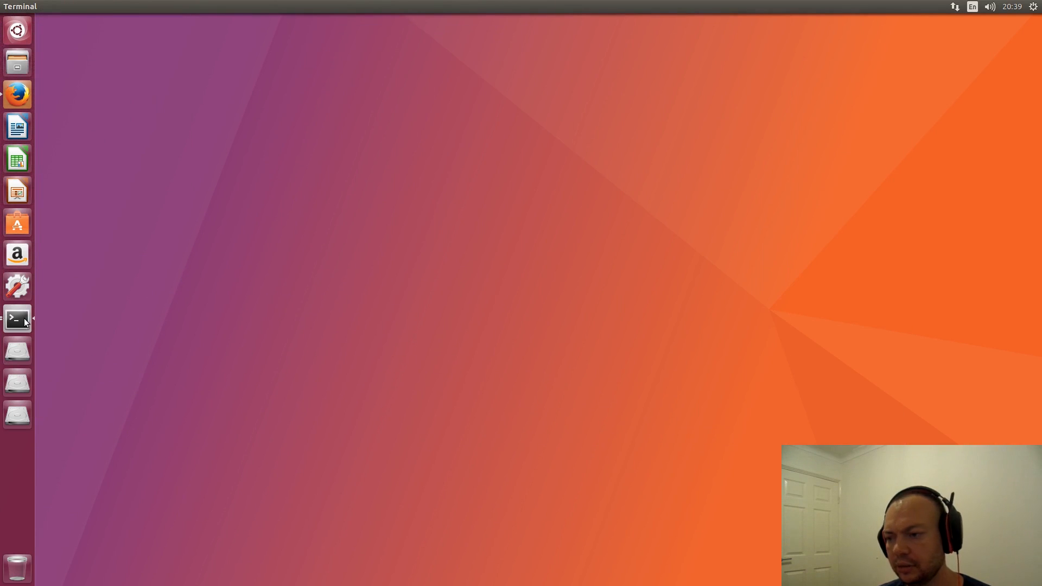
- Run 'anbox' and 'anbox session-manager' in a Terminal, then open the home folder in Files
{"action": "left_click", "coordinate": [17, 319]}
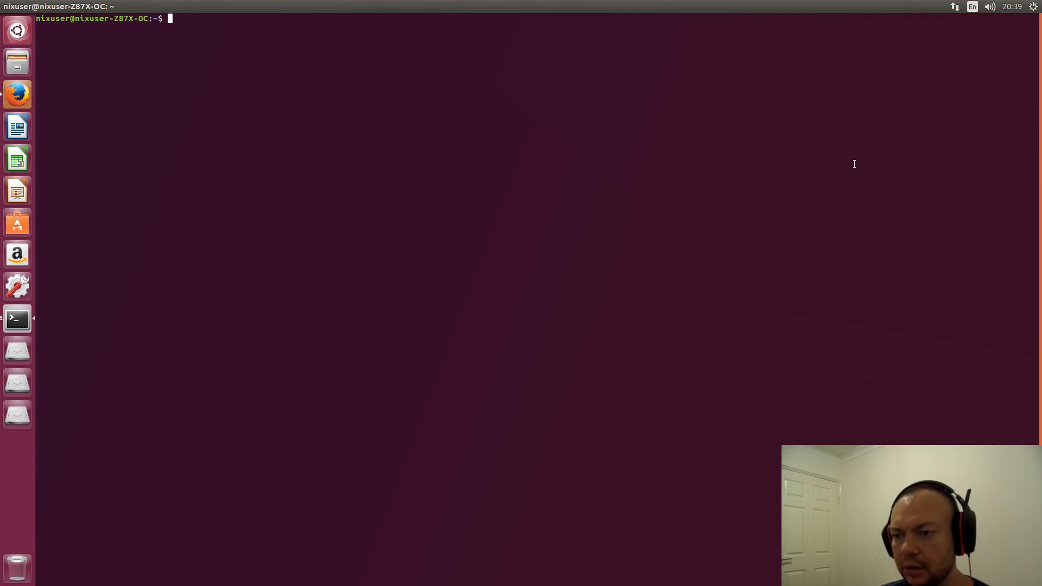
{"action": "type", "text": "anbox-installer"}
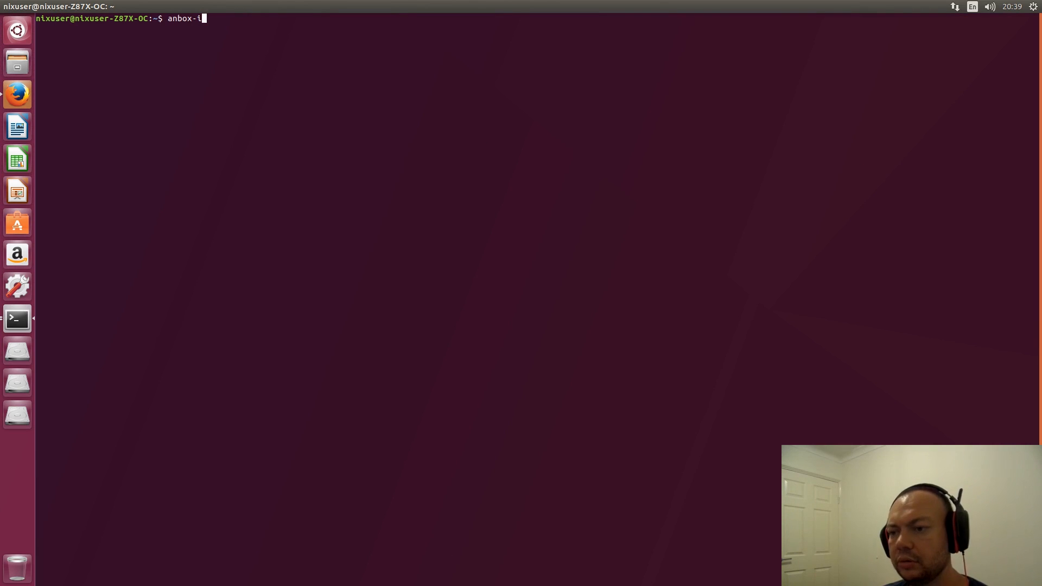
{"action": "key", "text": "Return"}
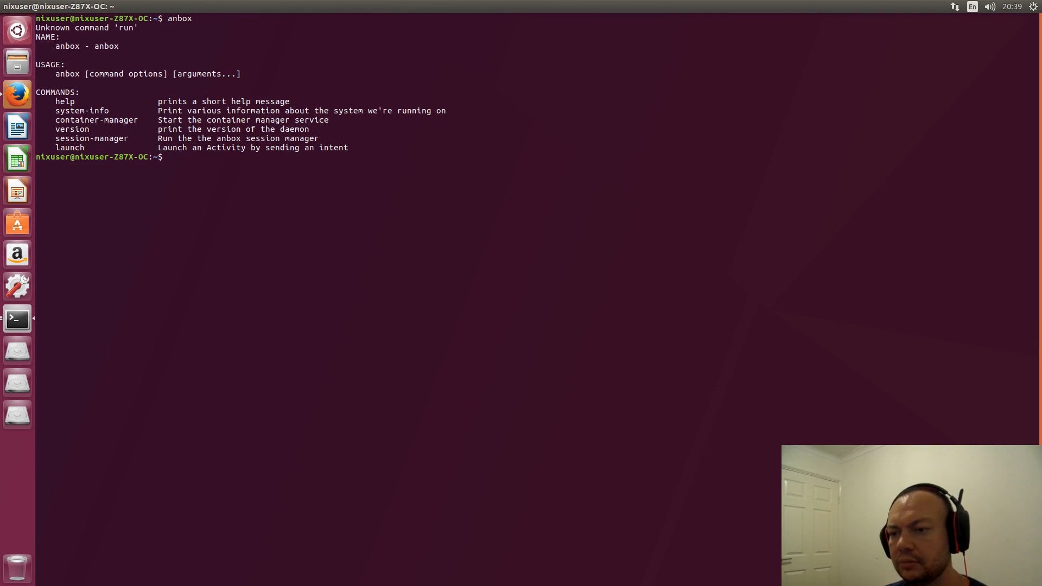
{"action": "type", "text": "anbox s"}
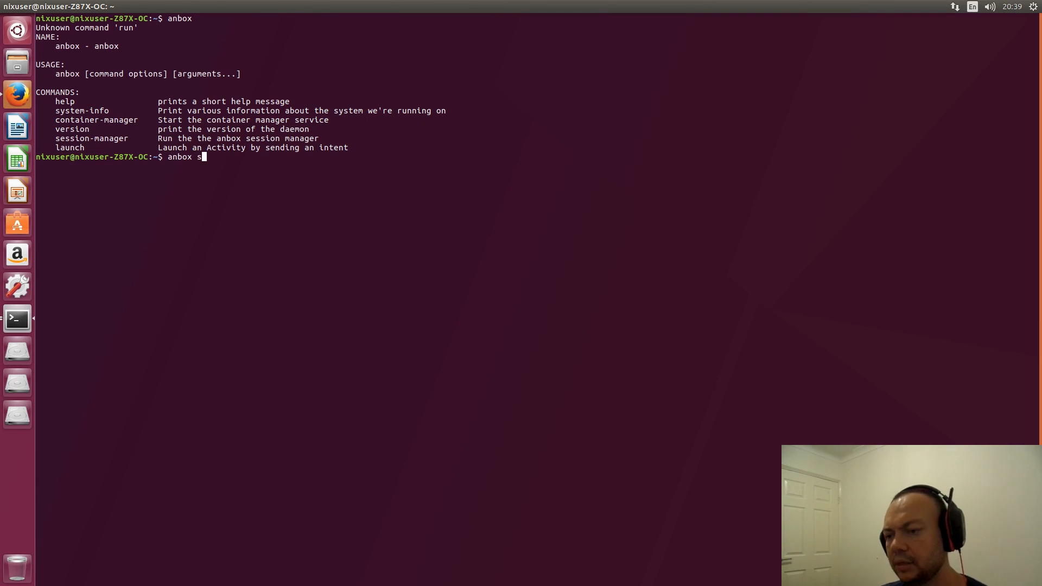
{"action": "type", "text": "esse"}
{"action": "type", "text": "a"}
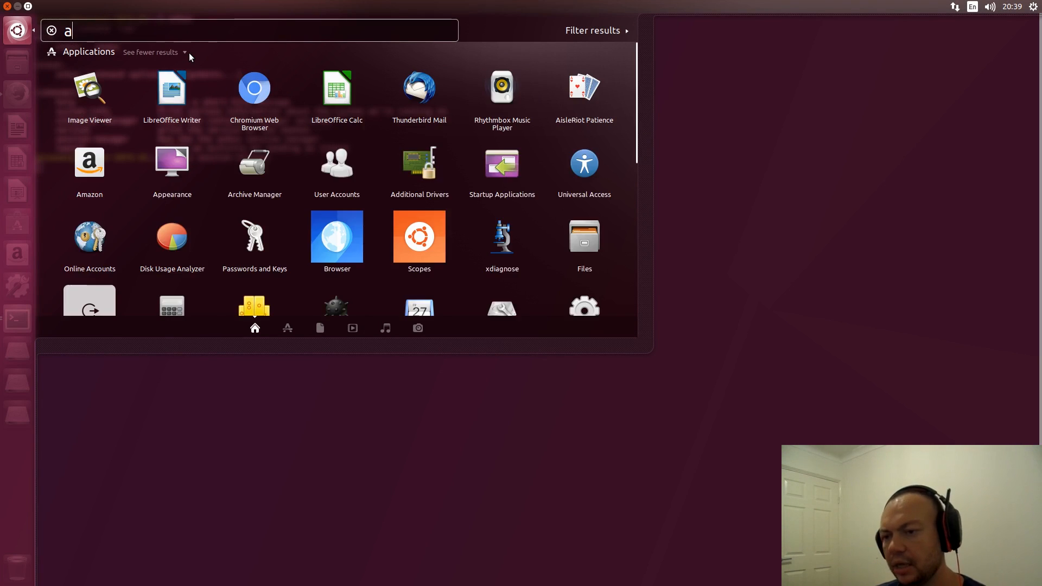
{"action": "type", "text": "nbox session-manager"}
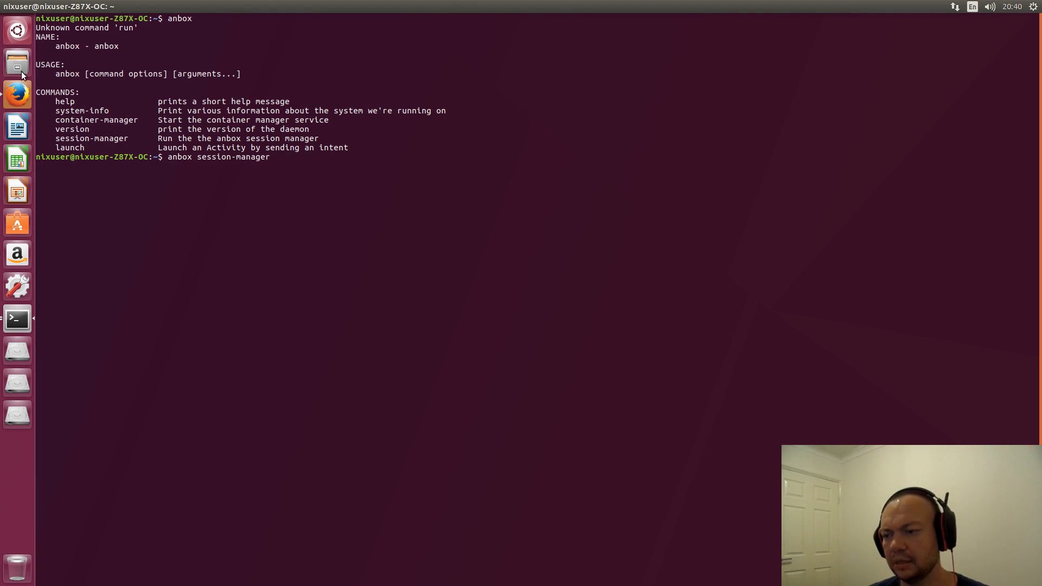
{"action": "left_click", "coordinate": [17, 63]}
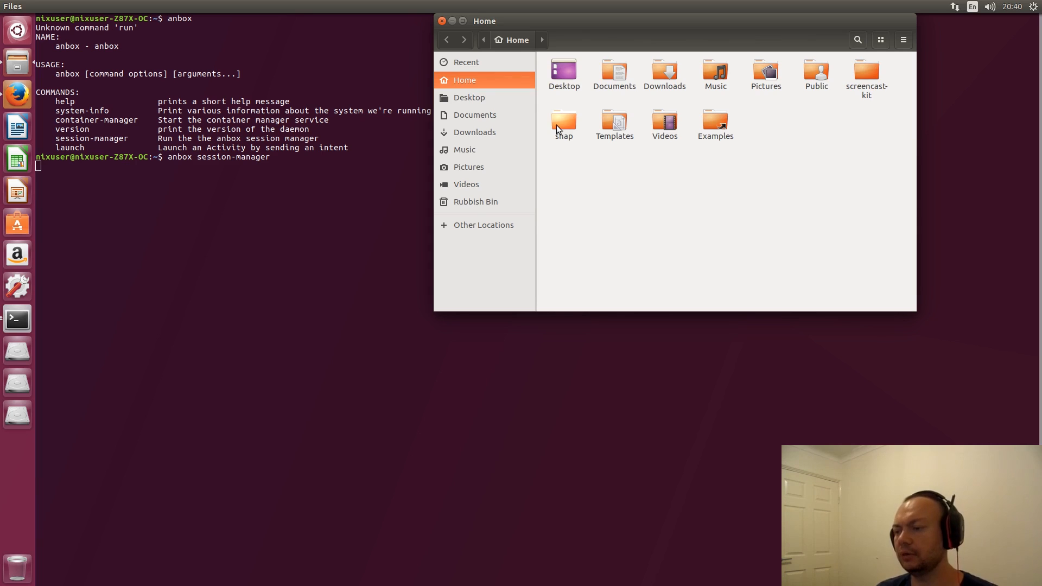
- Open snap/anbox app launchers folder, maximize the Files window, and launch Calculator
{"action": "double_click", "coordinate": [563, 122]}
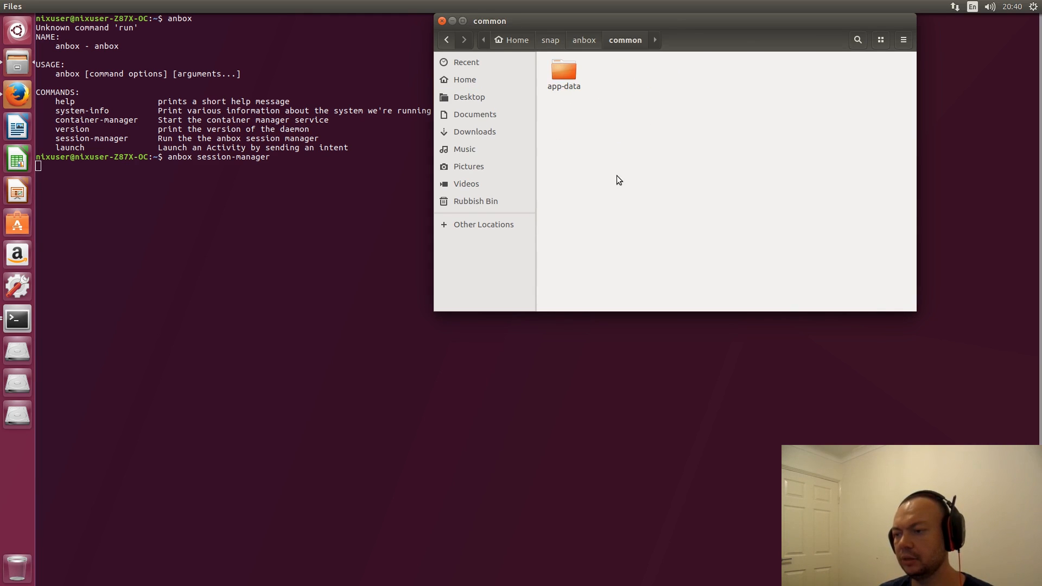
{"action": "double_click", "coordinate": [563, 69]}
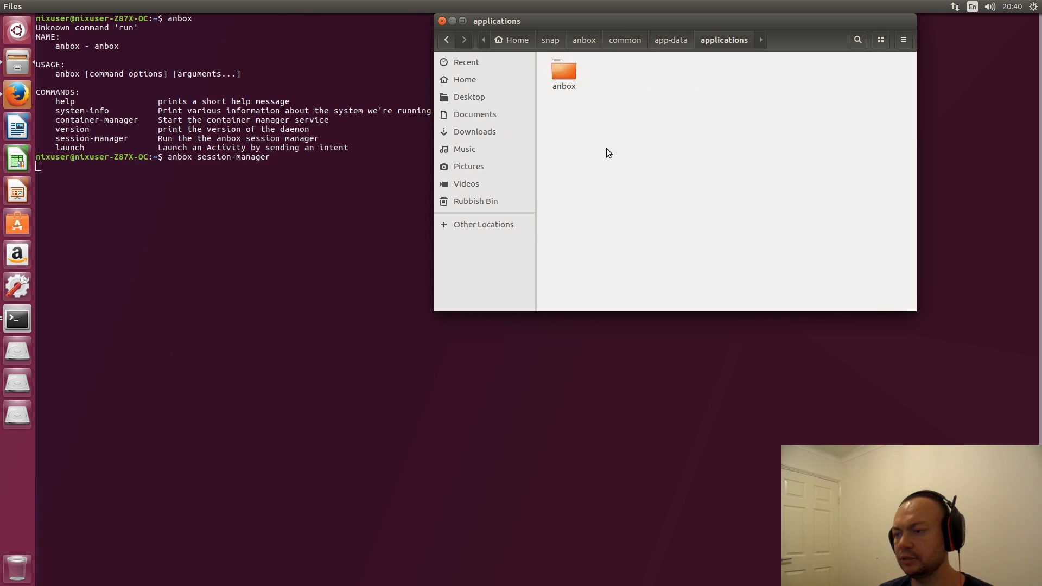
{"action": "double_click", "coordinate": [564, 73]}
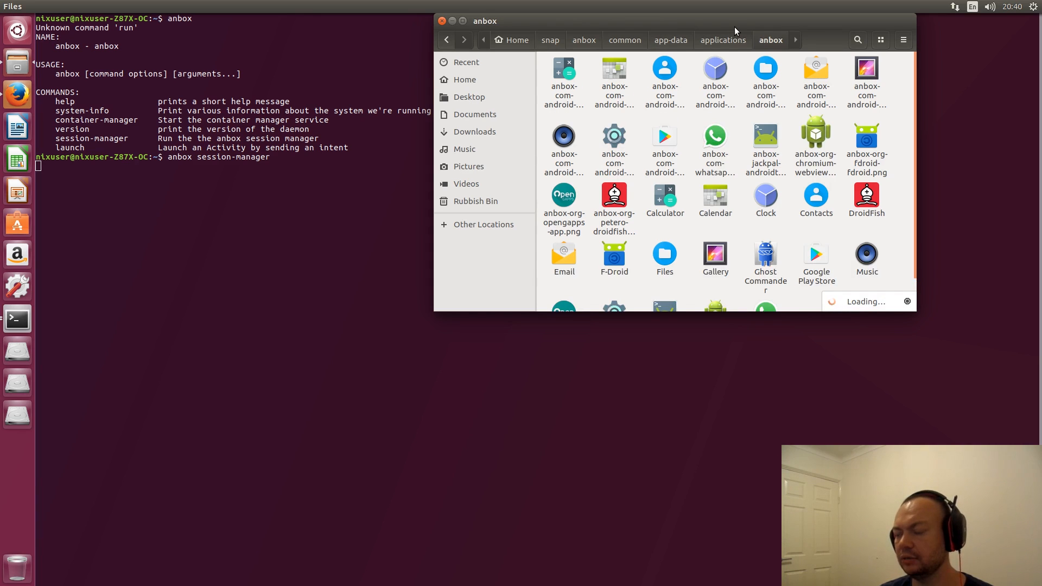
{"action": "mouse_move", "coordinate": [592, 192]}
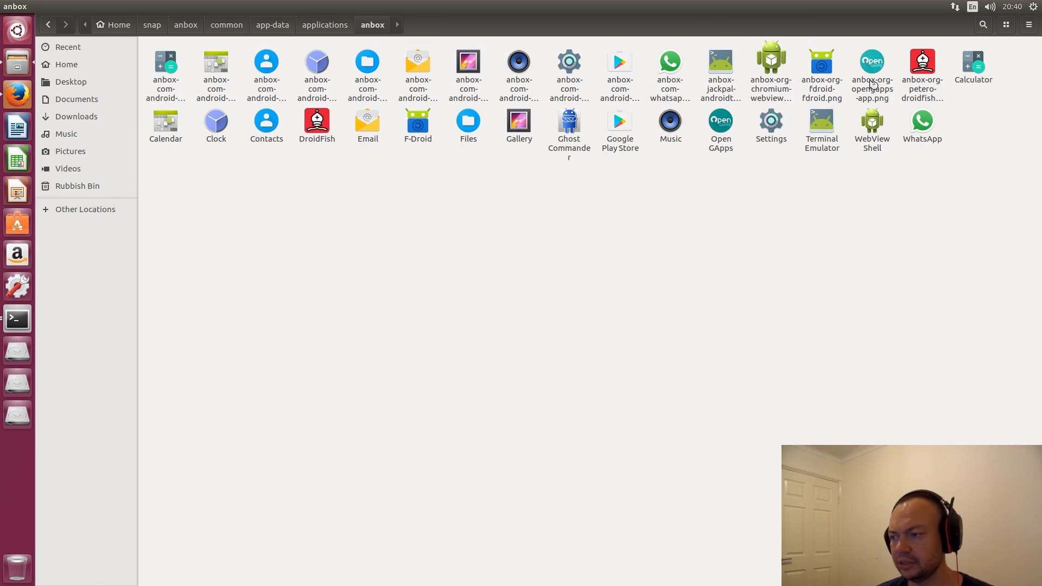
{"action": "mouse_move", "coordinate": [984, 163]}
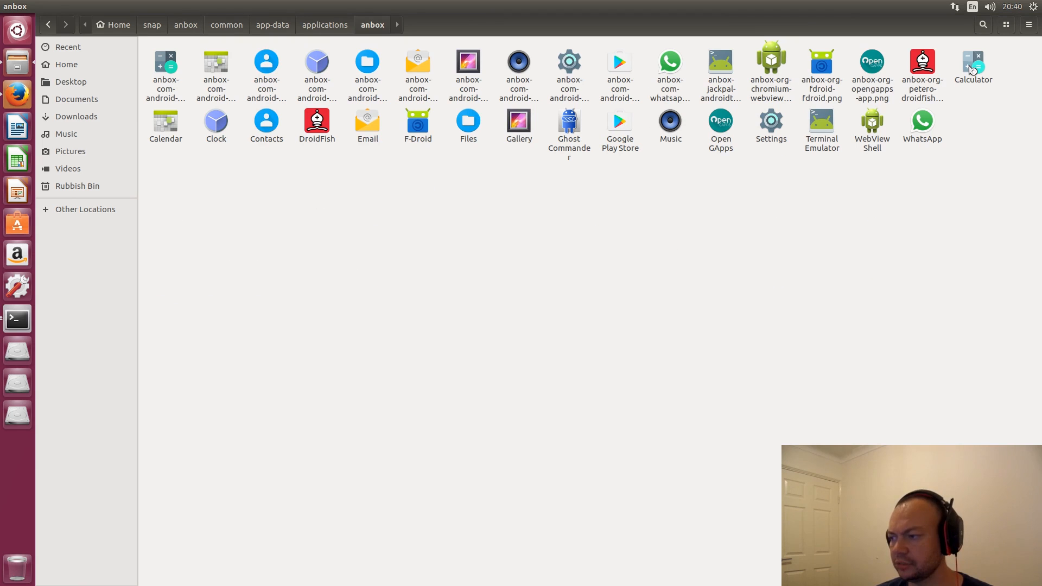
{"action": "double_click", "coordinate": [972, 63]}
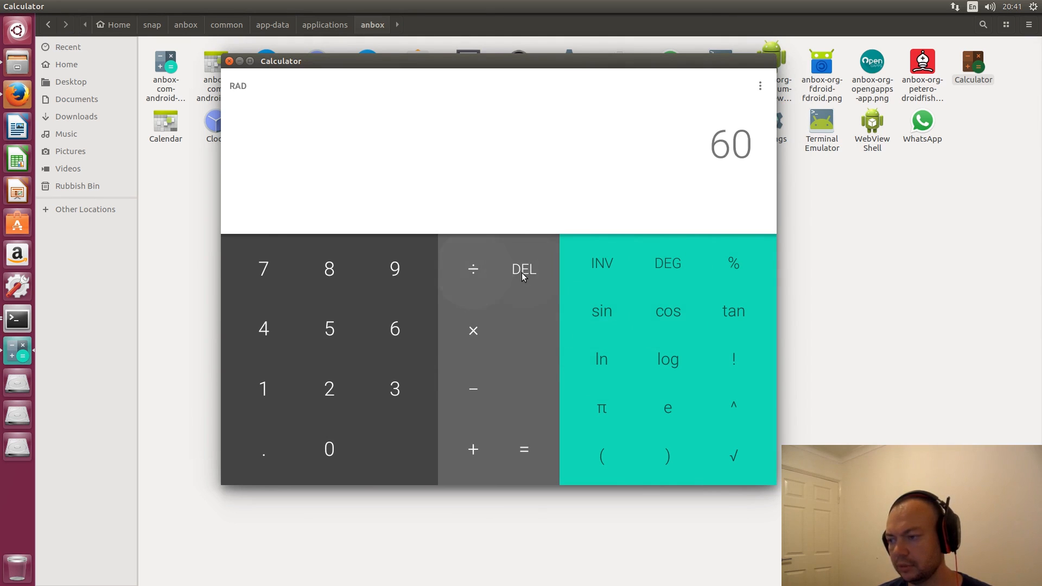
- Enter sin(60) in the Android Calculator, then delete characters from the expression
{"action": "left_click", "coordinate": [600, 311]}
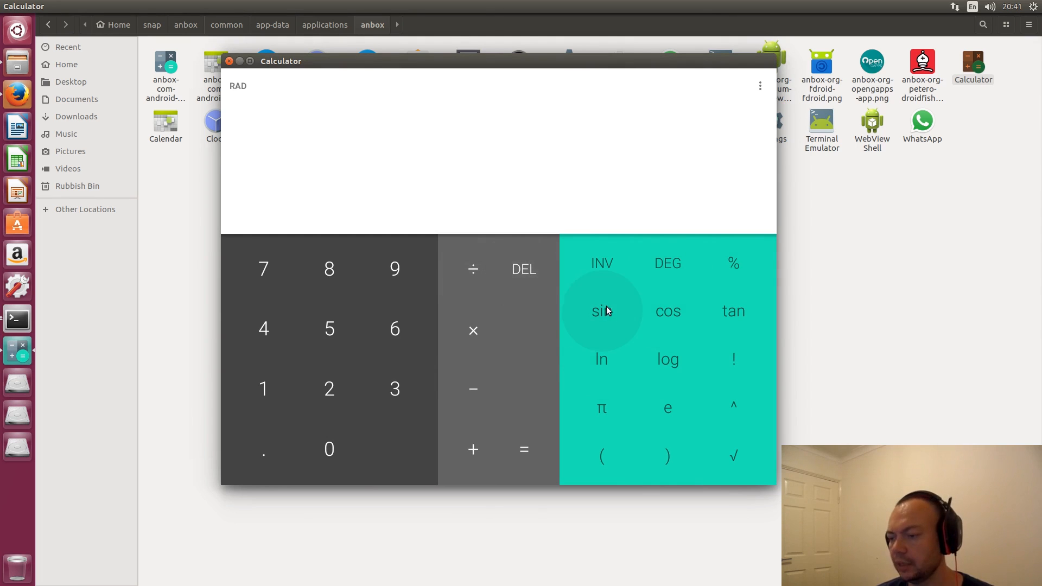
{"action": "left_click", "coordinate": [328, 450]}
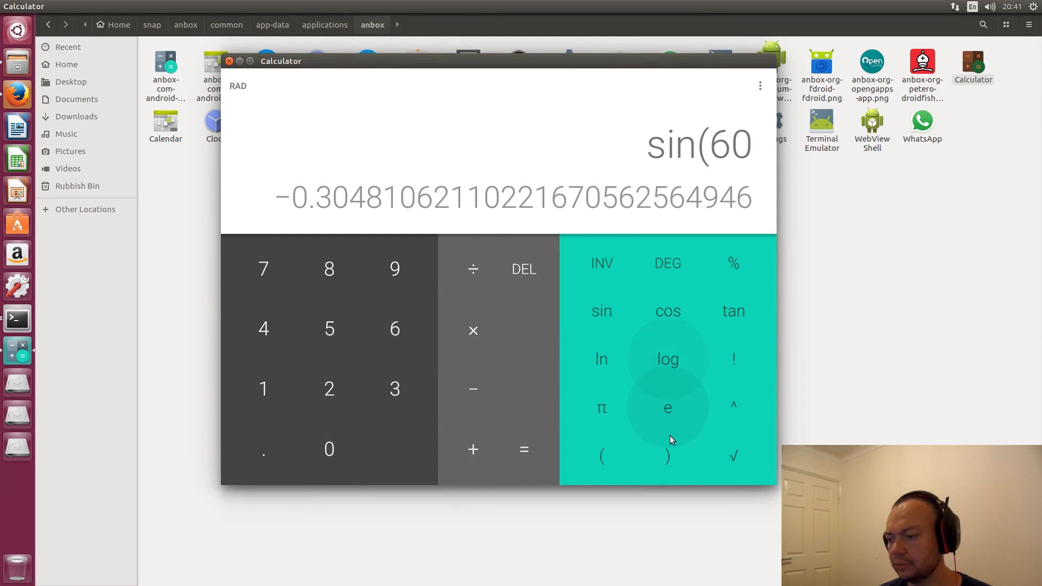
{"action": "left_click", "coordinate": [667, 457]}
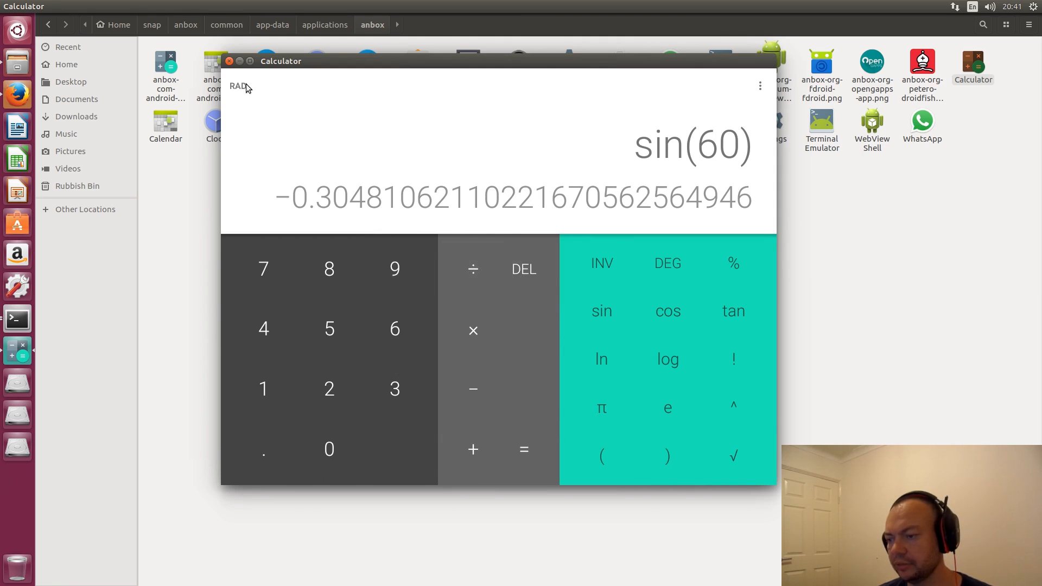
{"action": "mouse_move", "coordinate": [554, 274]}
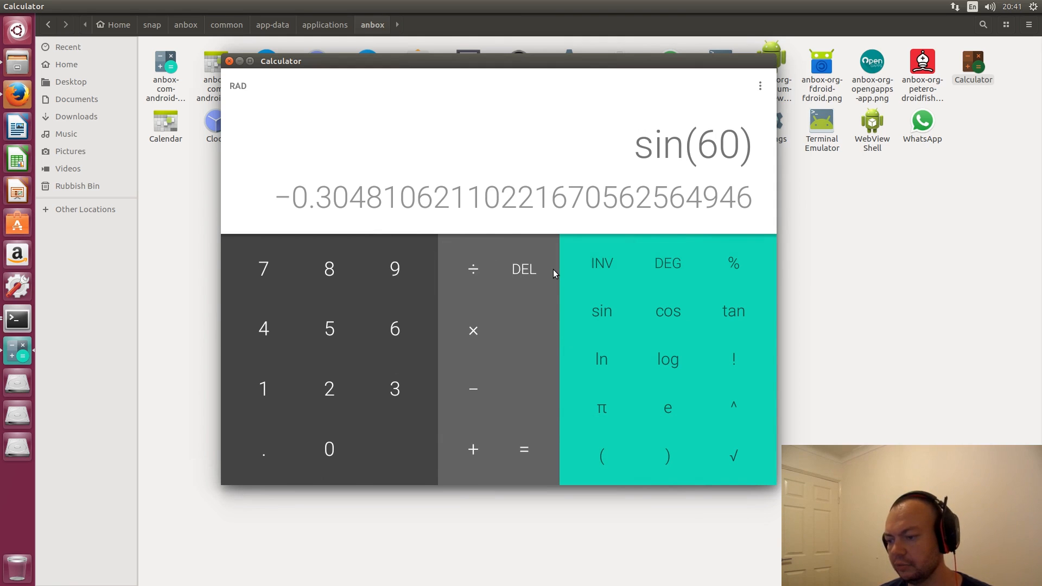
{"action": "left_click", "coordinate": [523, 269]}
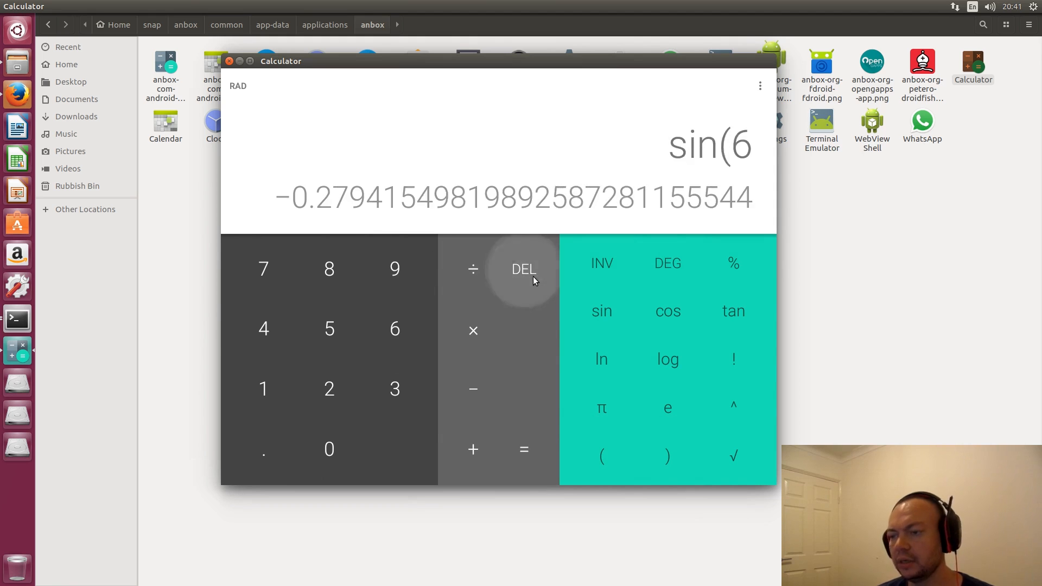
{"action": "left_click", "coordinate": [229, 60]}
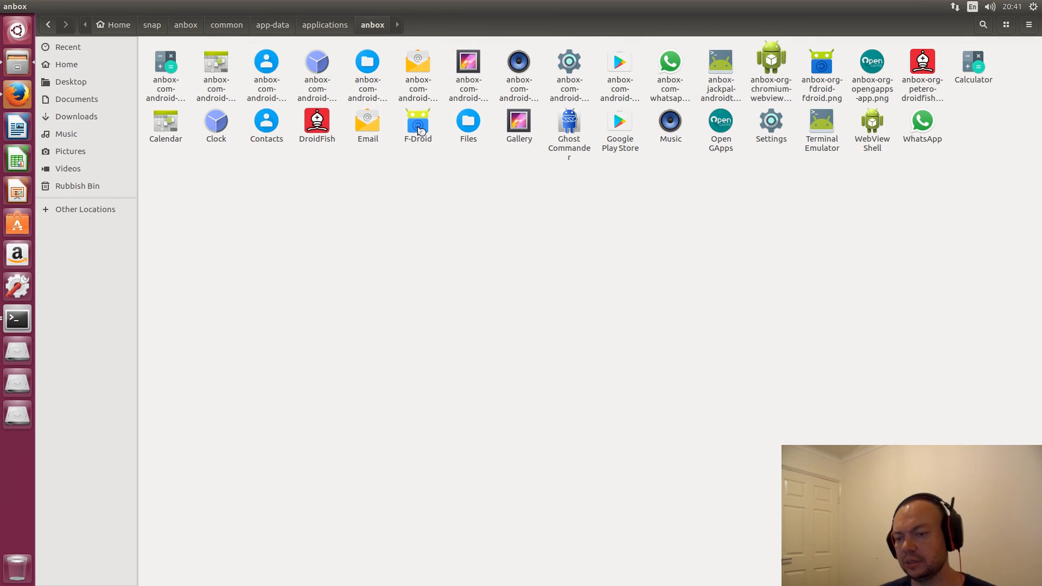
{"action": "mouse_move", "coordinate": [16, 318]}
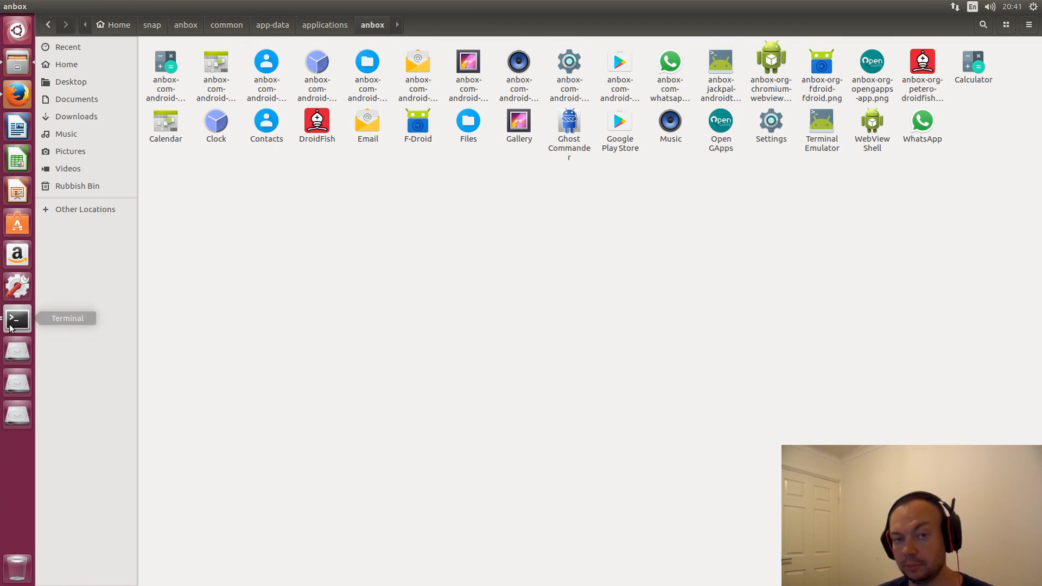
{"action": "mouse_move", "coordinate": [5, 347]}
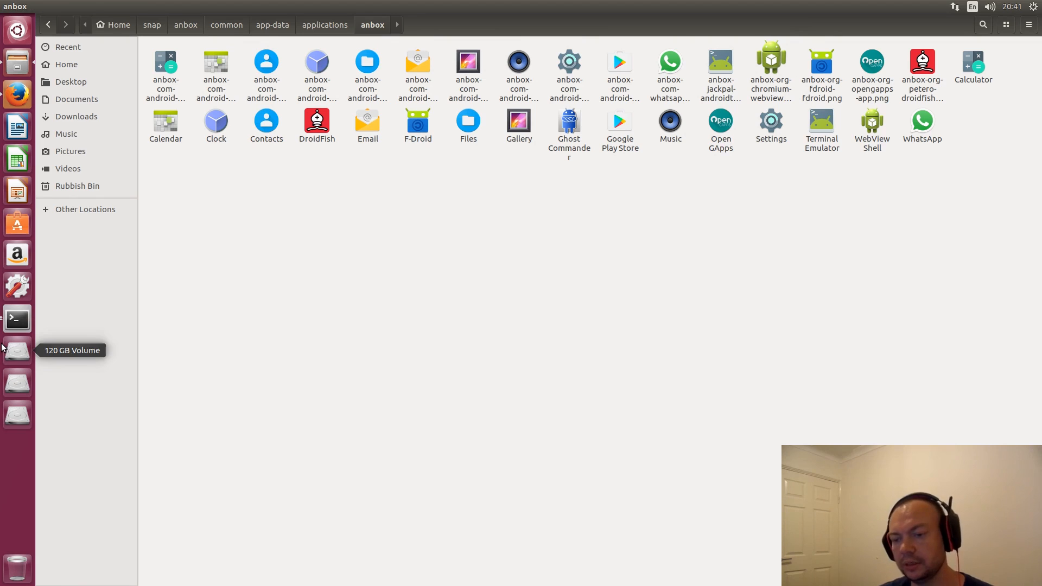
{"action": "mouse_move", "coordinate": [16, 319]}
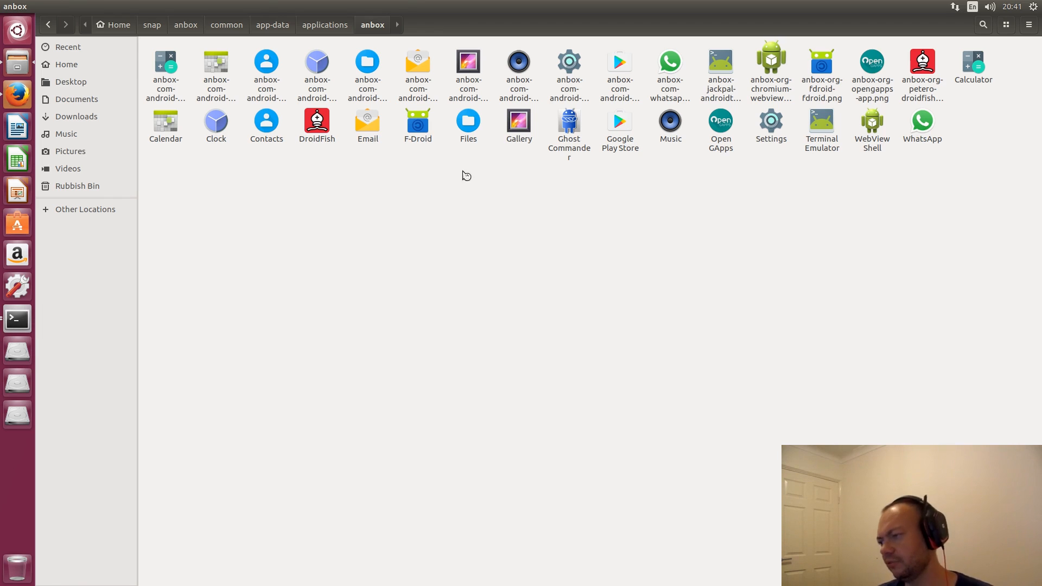
{"action": "mouse_move", "coordinate": [698, 459]}
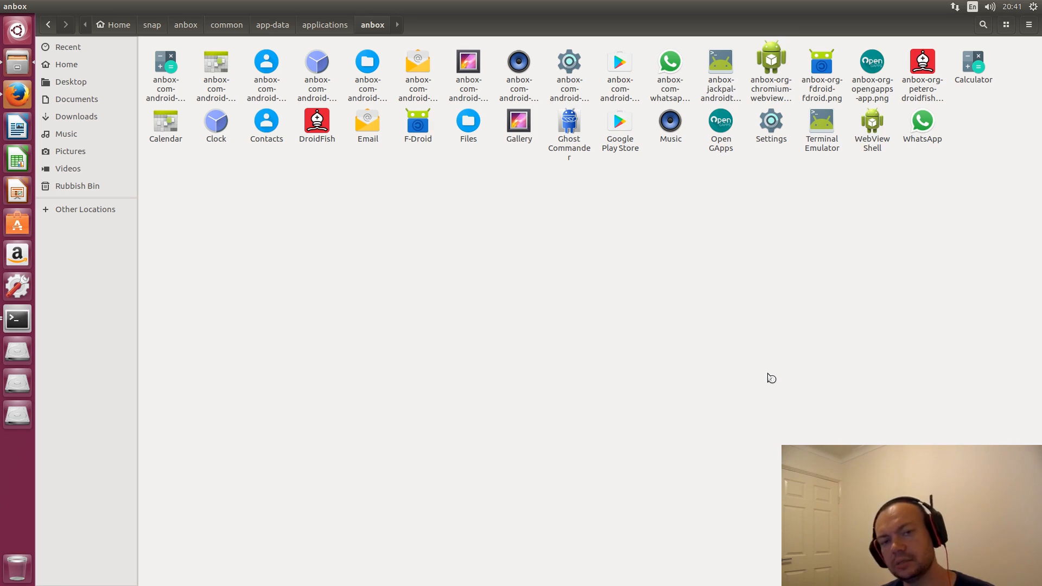
{"action": "mouse_move", "coordinate": [31, 324]}
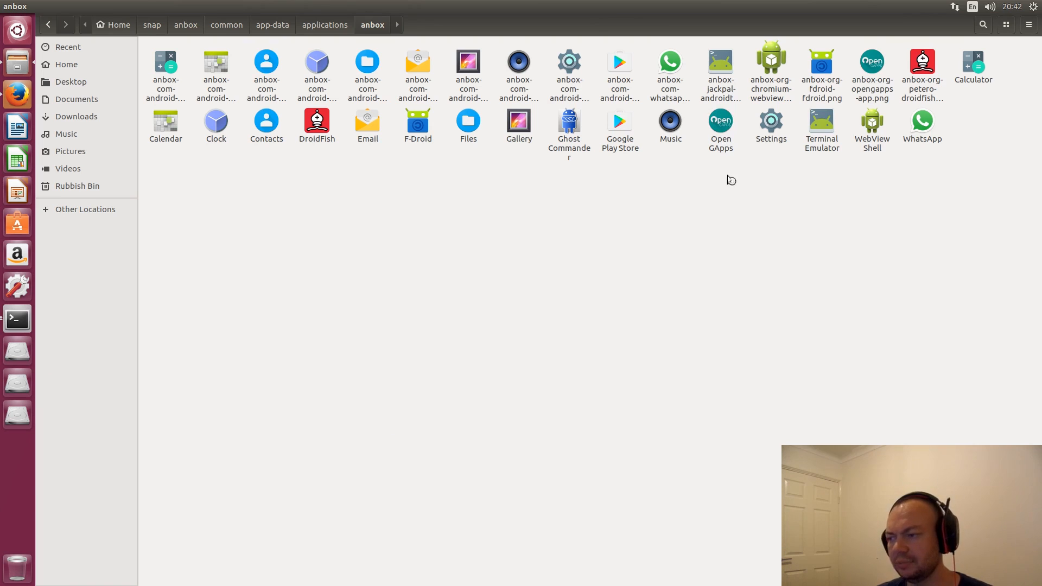
{"action": "mouse_move", "coordinate": [781, 296]}
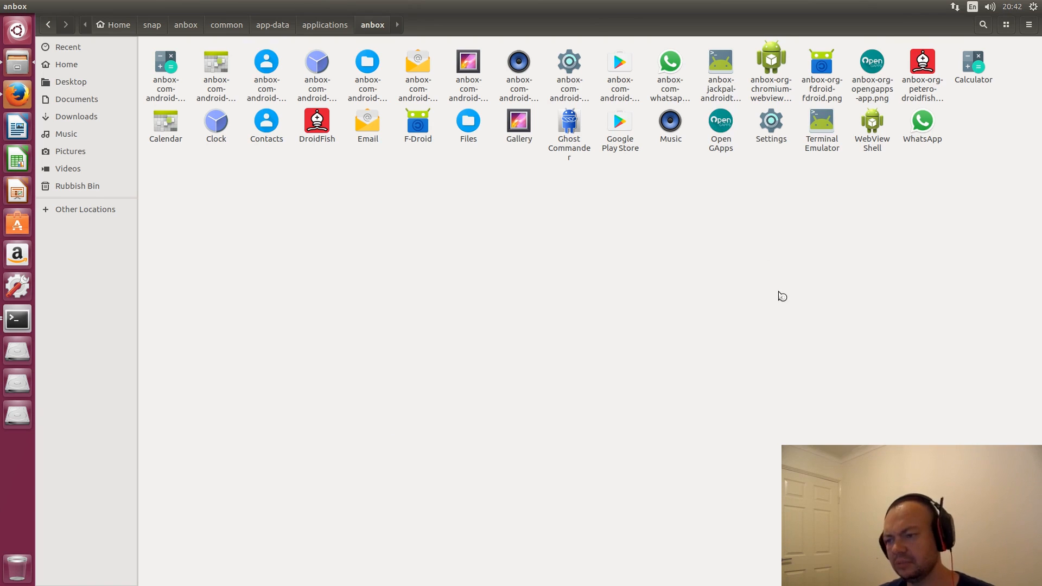
{"action": "mouse_move", "coordinate": [878, 358]}
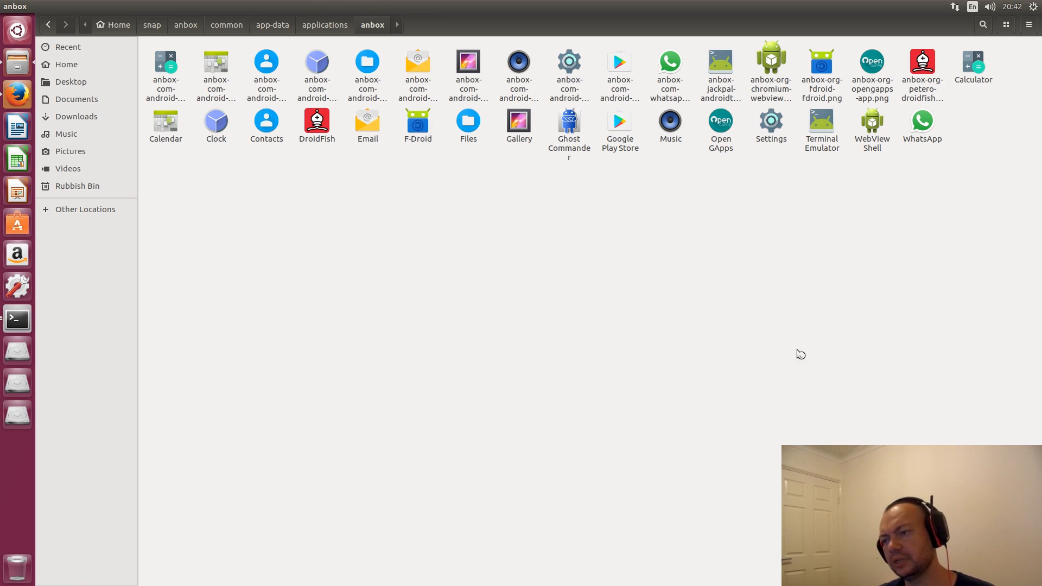
{"action": "mouse_move", "coordinate": [796, 357]}
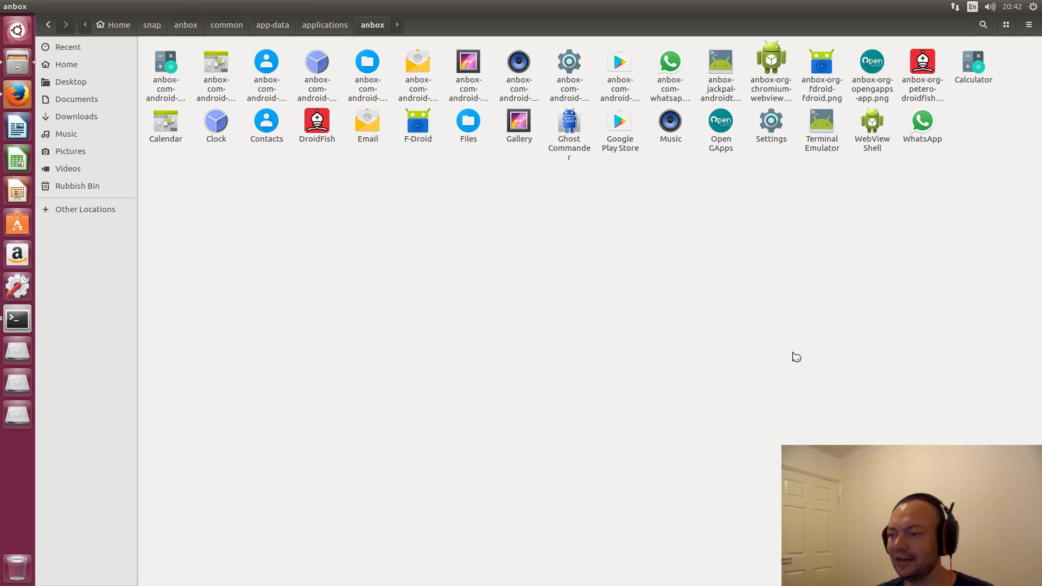
{"action": "mouse_move", "coordinate": [769, 308]}
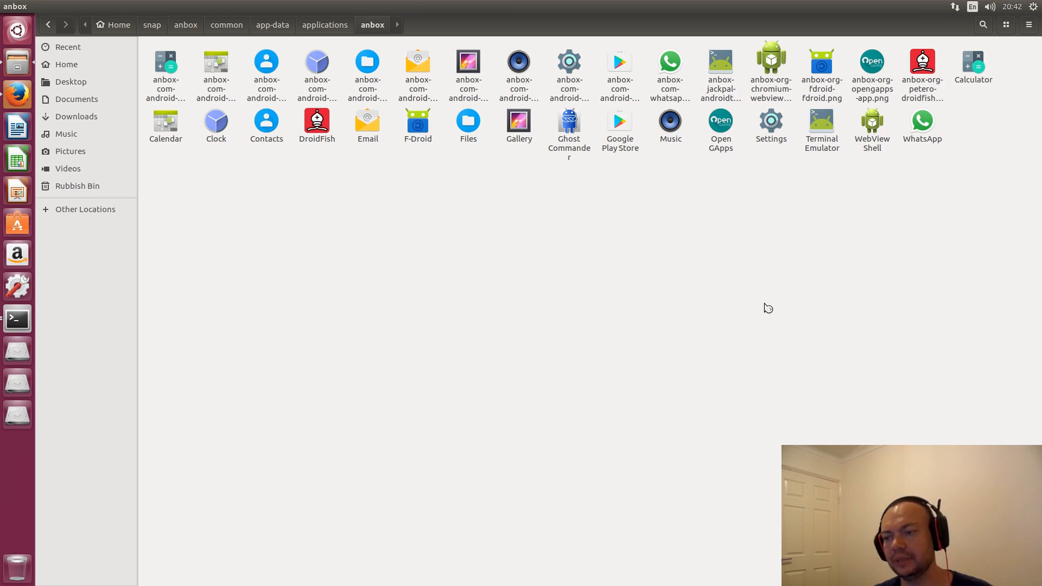
{"action": "mouse_move", "coordinate": [762, 309]}
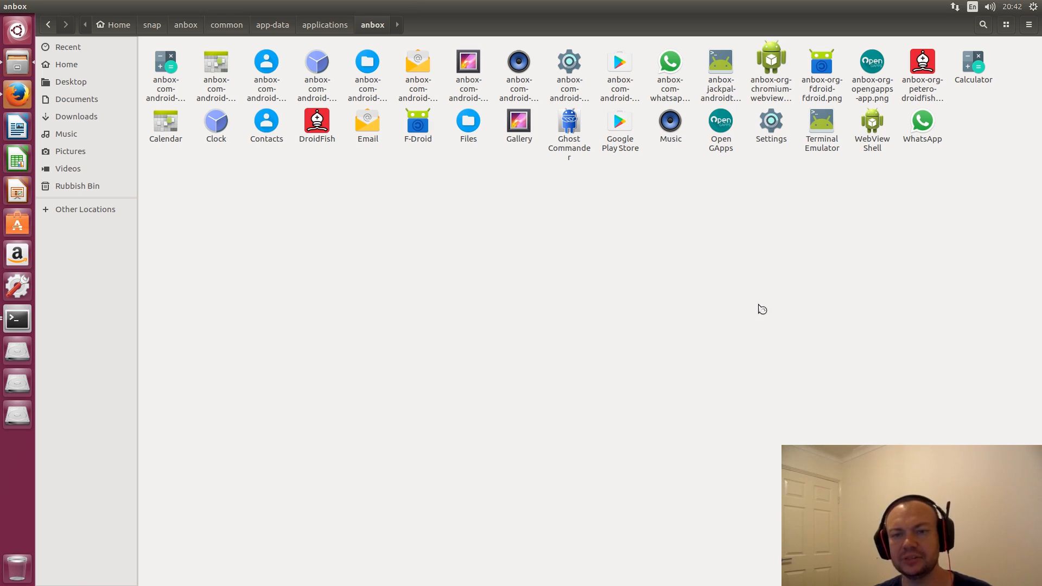
{"action": "mouse_move", "coordinate": [753, 310]}
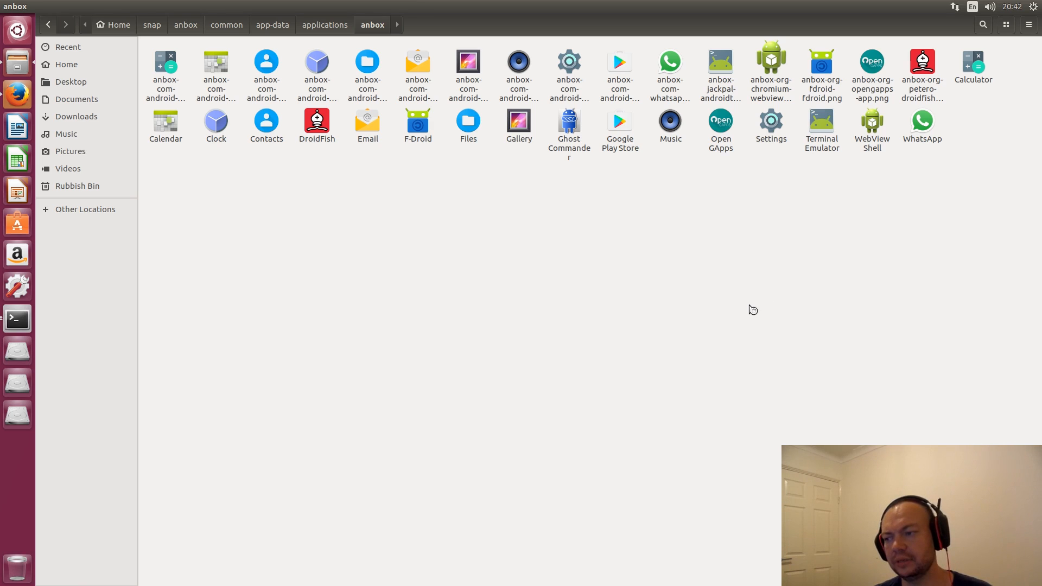
{"action": "mouse_move", "coordinate": [716, 310]}
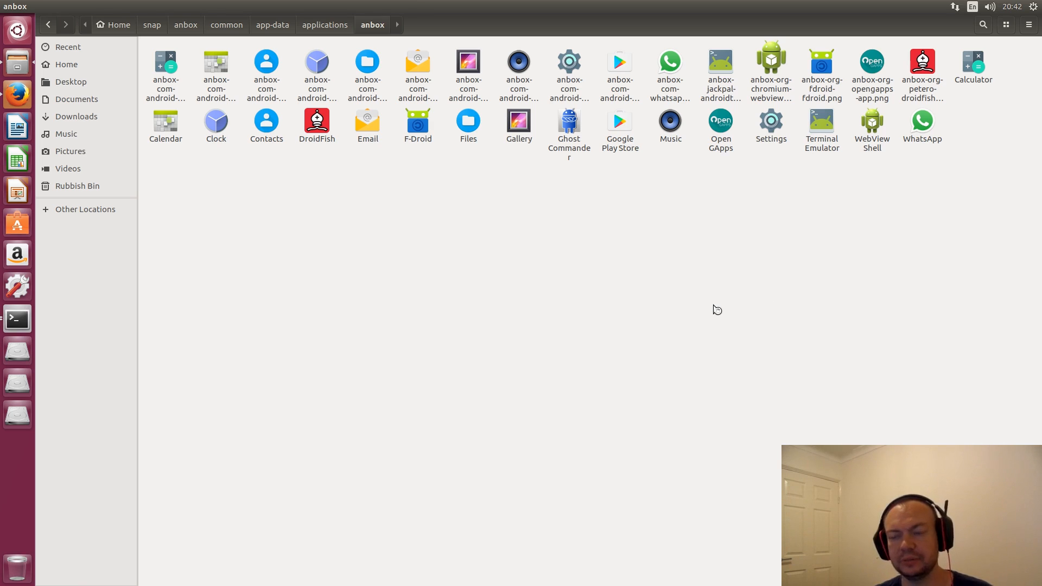
{"action": "mouse_move", "coordinate": [764, 266]}
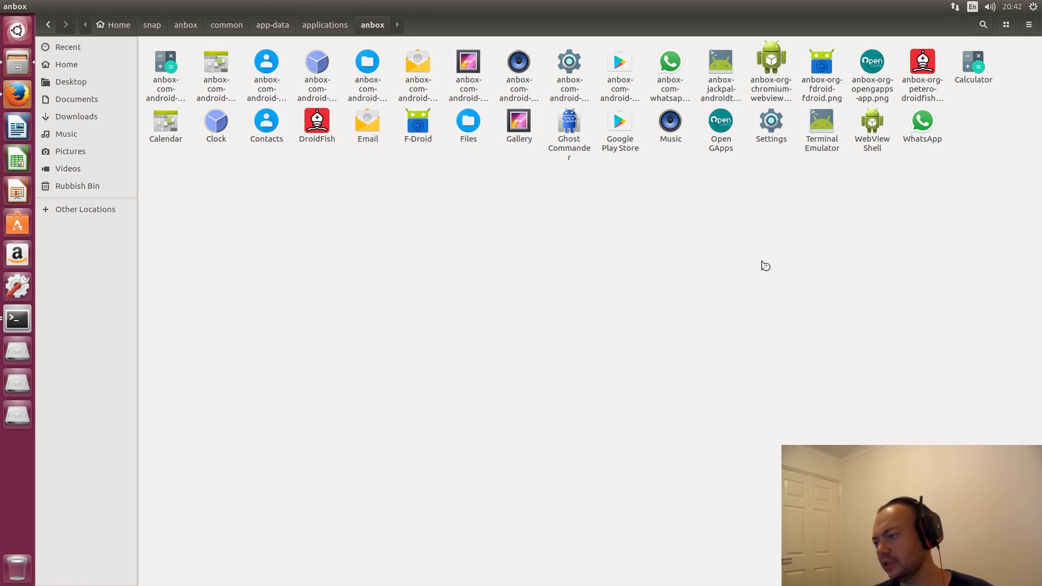
{"action": "mouse_move", "coordinate": [820, 128]}
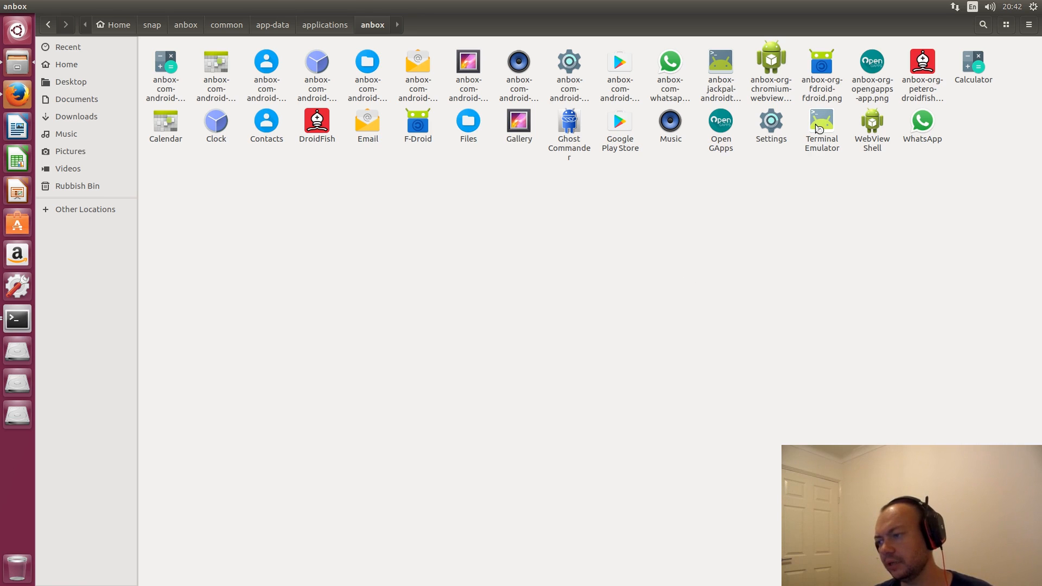
- Launch the Android Terminal Emulator app and move its window higher on the desktop
{"action": "double_click", "coordinate": [821, 127]}
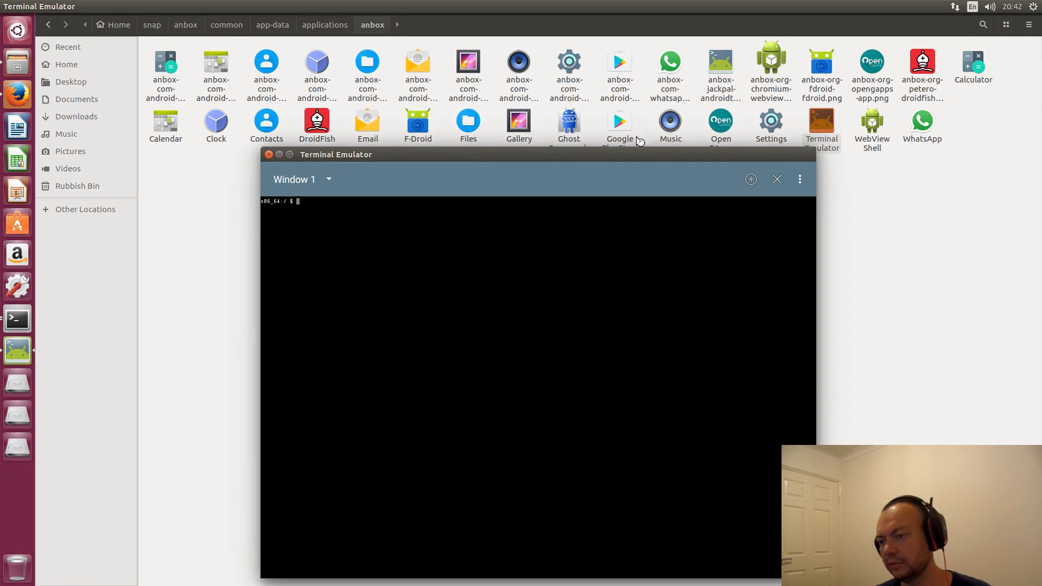
{"action": "left_click_drag", "start_coordinate": [335, 154], "coordinate": [371, 49]}
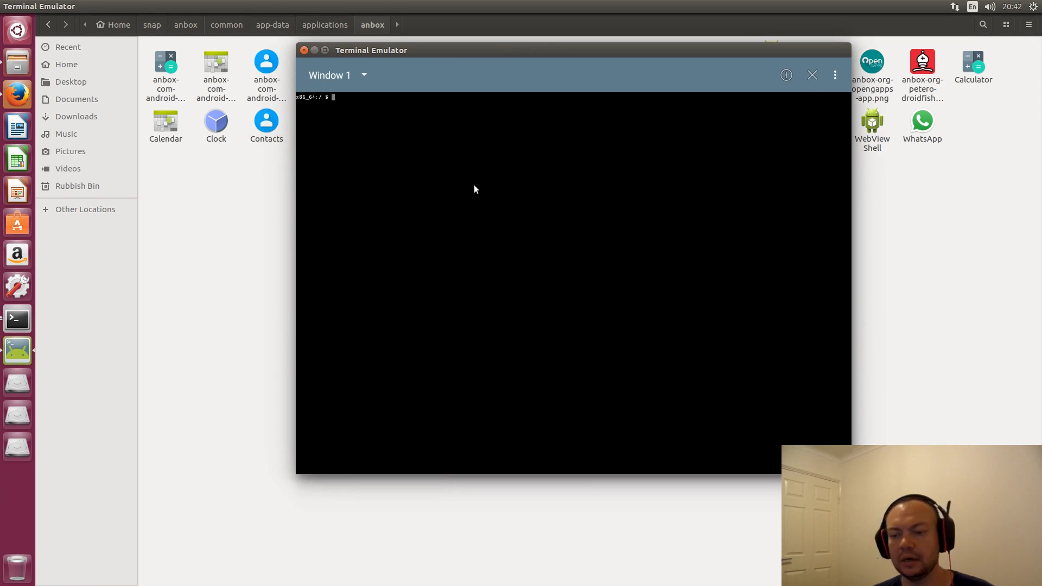
{"action": "mouse_move", "coordinate": [17, 319]}
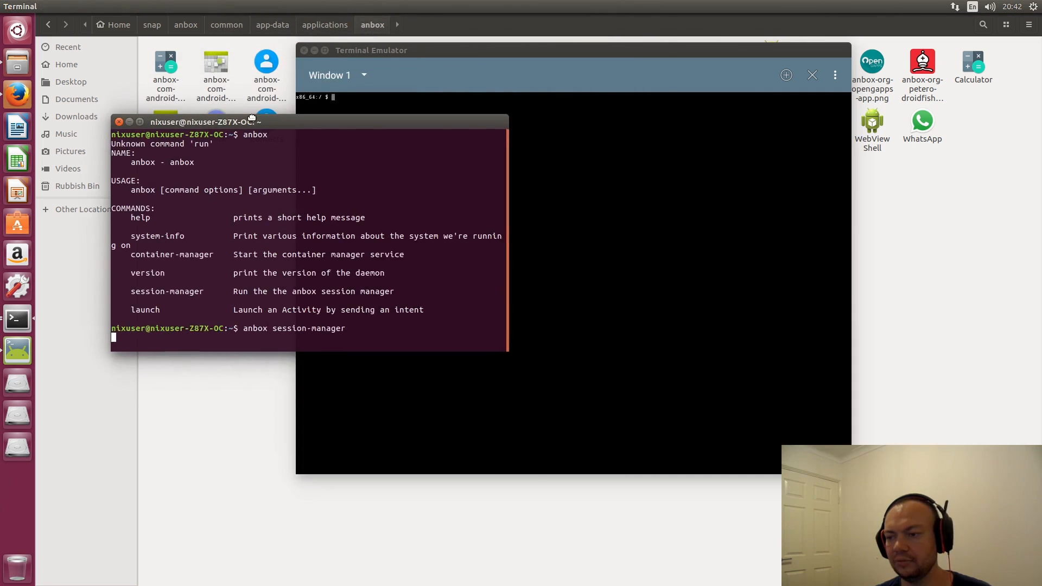
{"action": "left_click", "coordinate": [54, 6]}
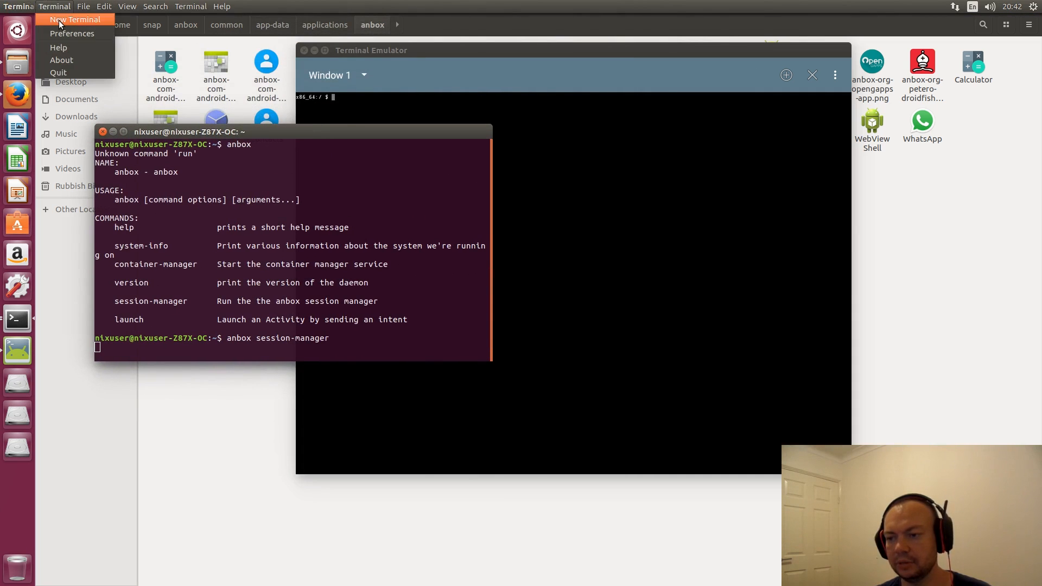
- In a second host terminal, run adb shell and ls, then close it
{"action": "left_click", "coordinate": [76, 19]}
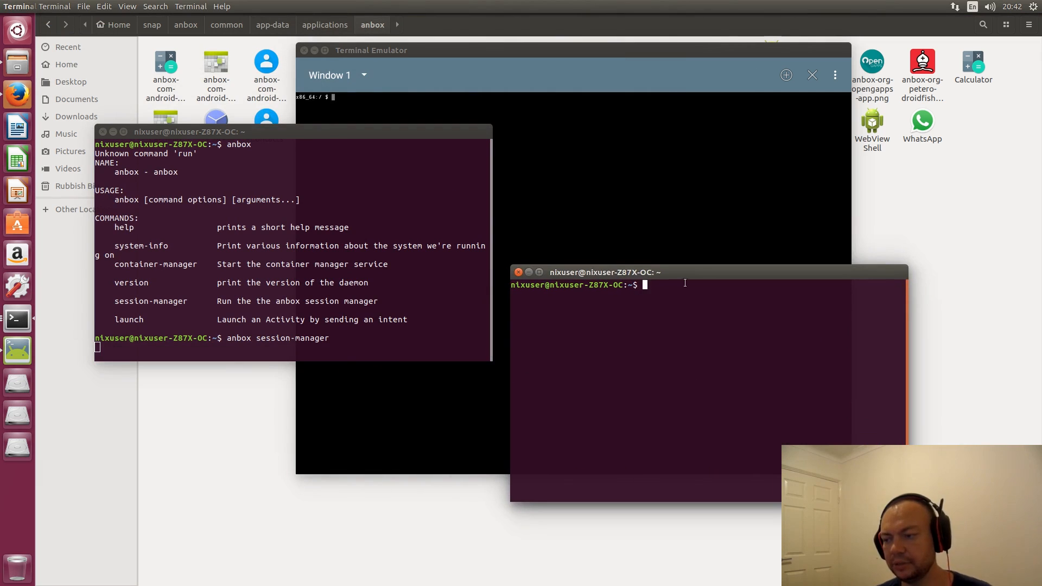
{"action": "mouse_move", "coordinate": [702, 373]}
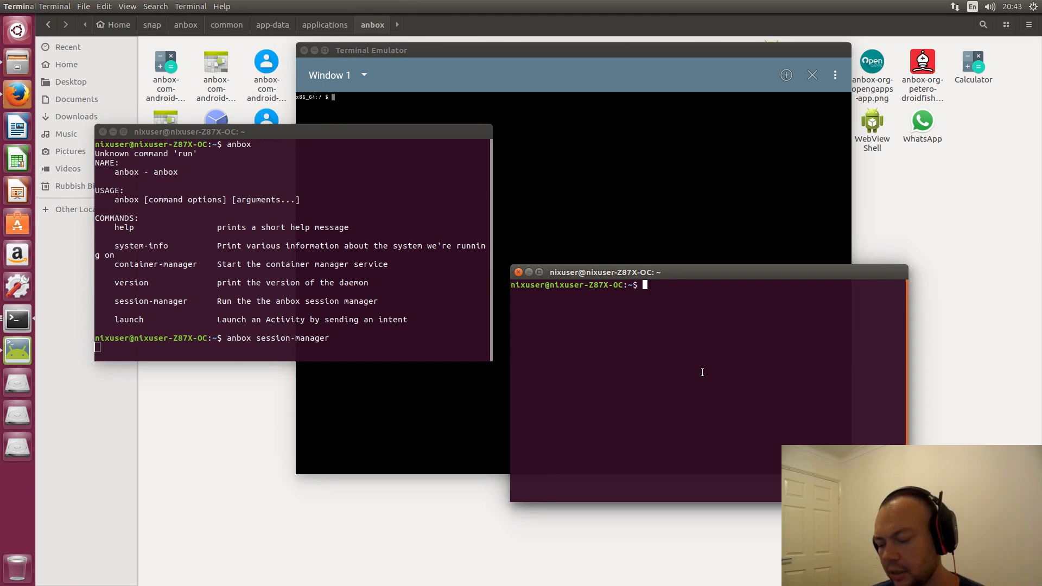
{"action": "type", "text": "adb shell"}
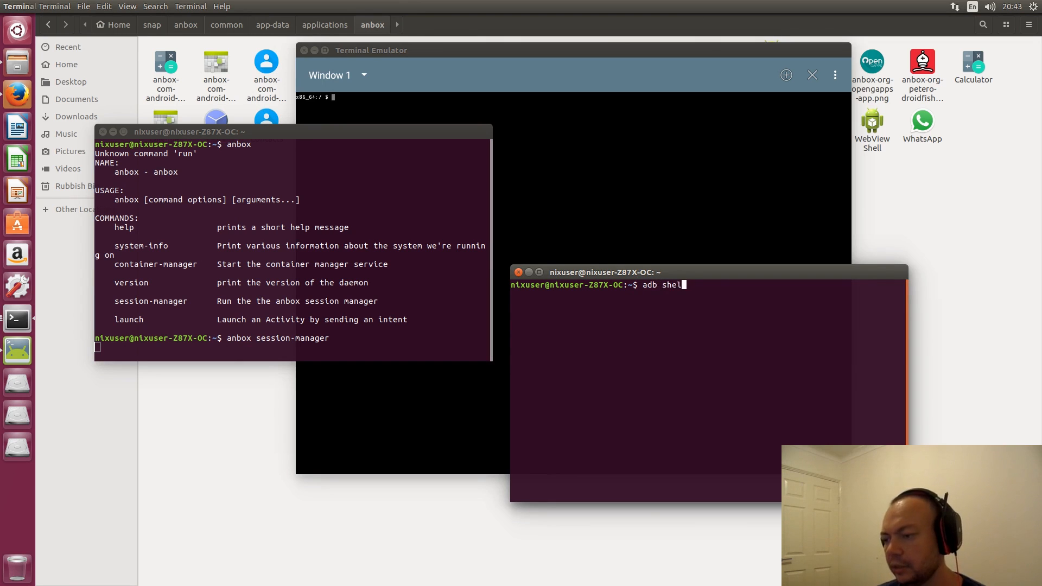
{"action": "type", "text": "ls"}
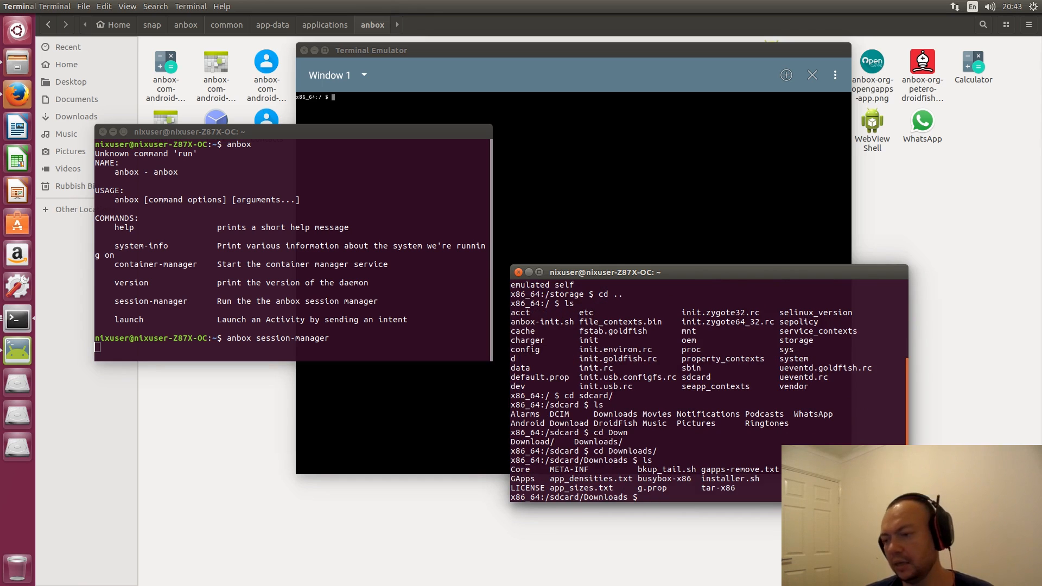
{"action": "left_click", "coordinate": [519, 272]}
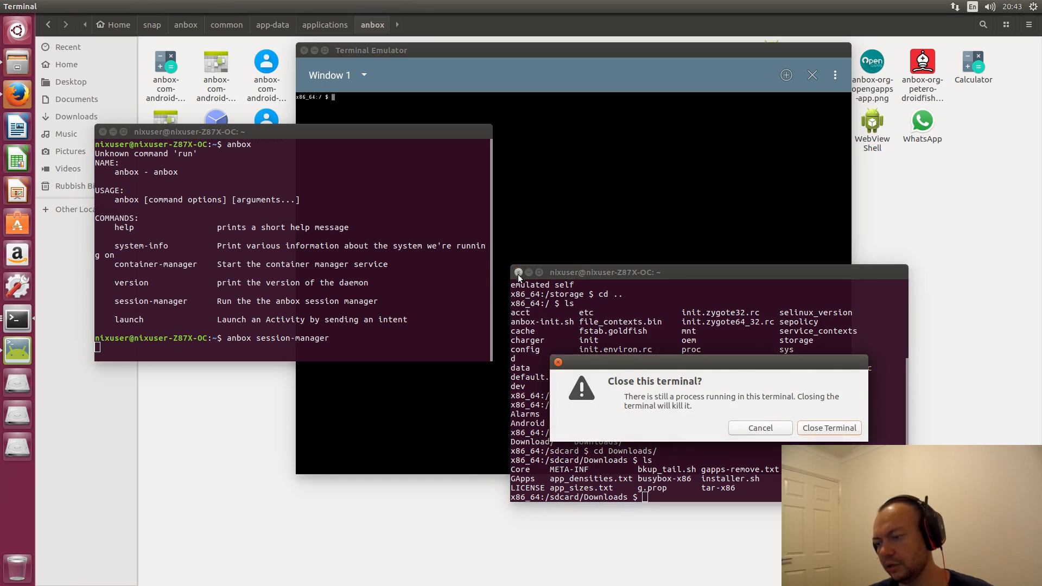
{"action": "left_click", "coordinate": [828, 428]}
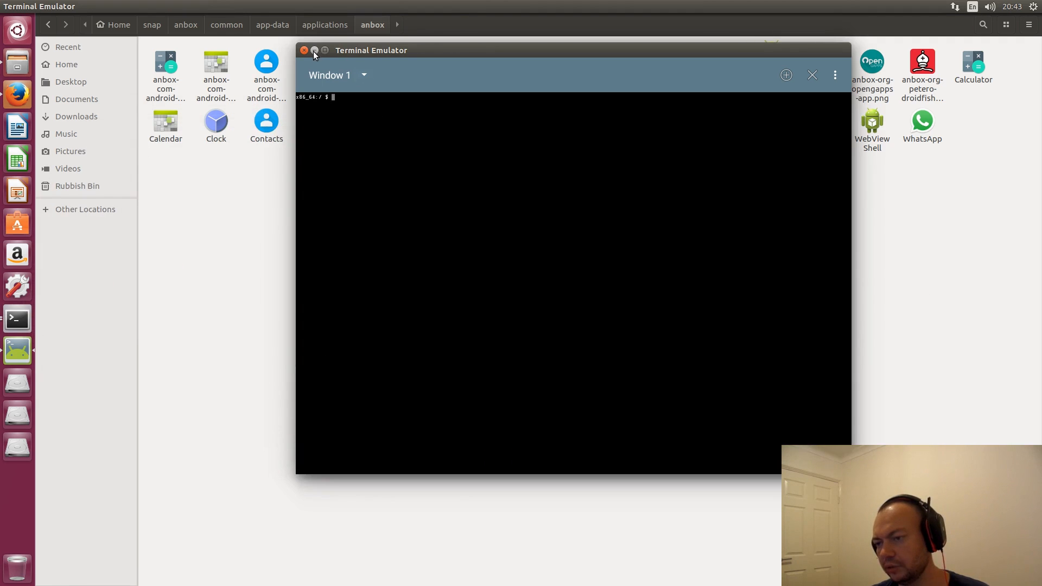
- Close the Android Terminal Emulator window to reveal the anbox launchers folder
{"action": "left_click", "coordinate": [304, 51]}
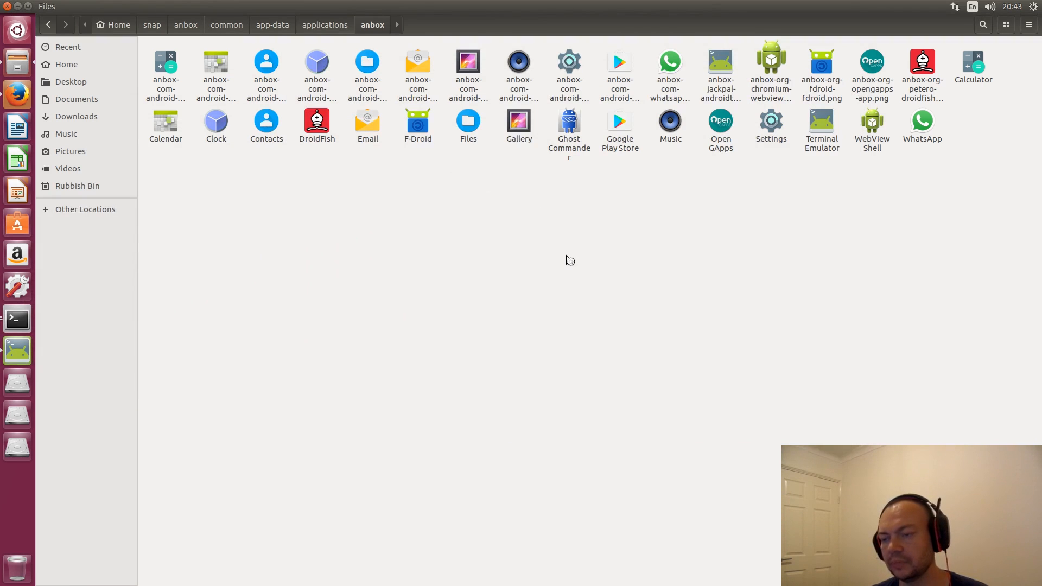
{"action": "mouse_move", "coordinate": [562, 254]}
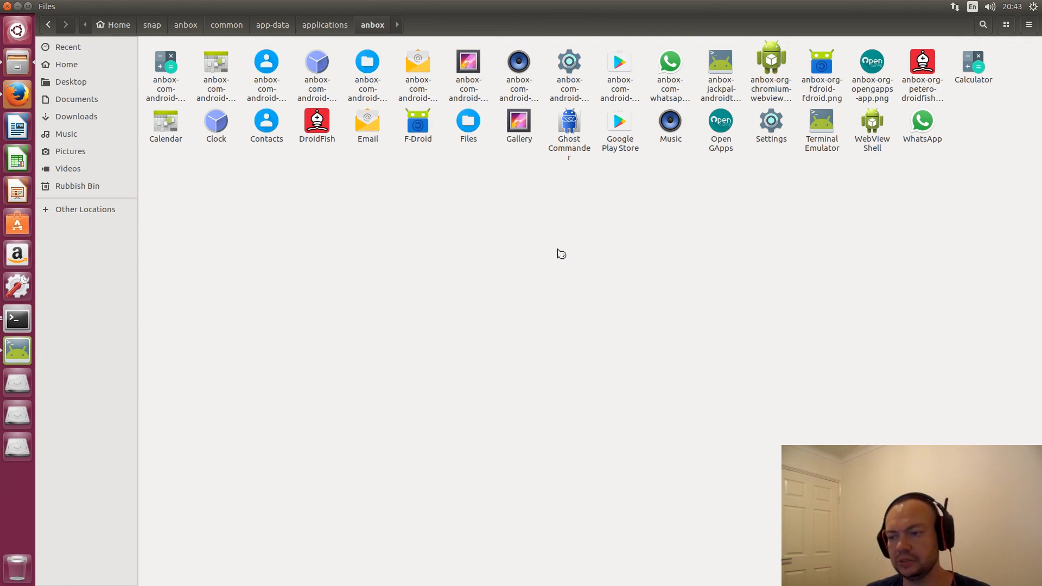
{"action": "left_click", "coordinate": [316, 121]}
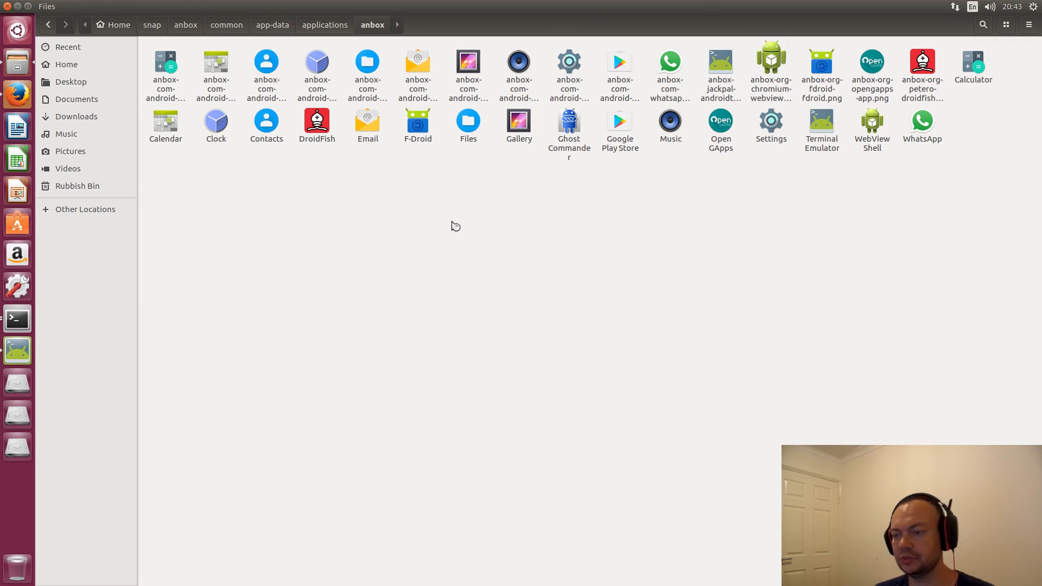
{"action": "mouse_move", "coordinate": [272, 246]}
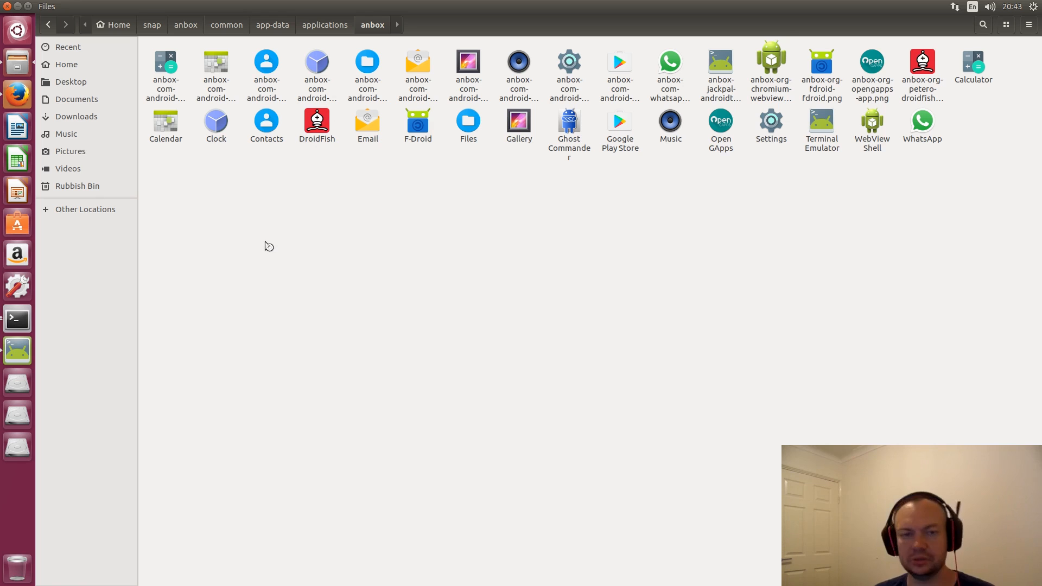
{"action": "mouse_move", "coordinate": [238, 233]}
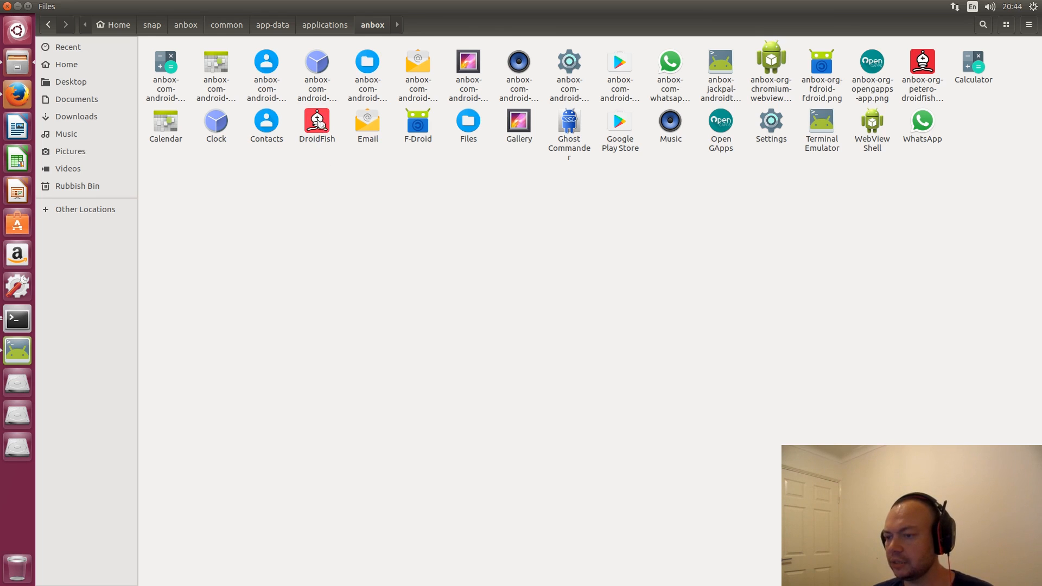
- Launch DroidFish, move its window higher on screen, then close the chess app
{"action": "double_click", "coordinate": [316, 123]}
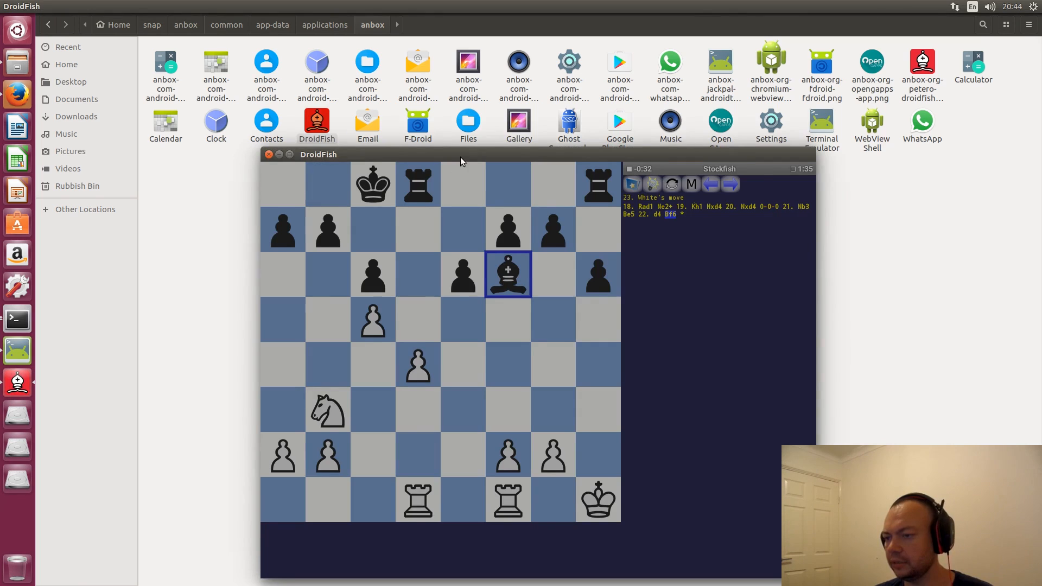
{"action": "left_click_drag", "start_coordinate": [319, 154], "coordinate": [372, 74]}
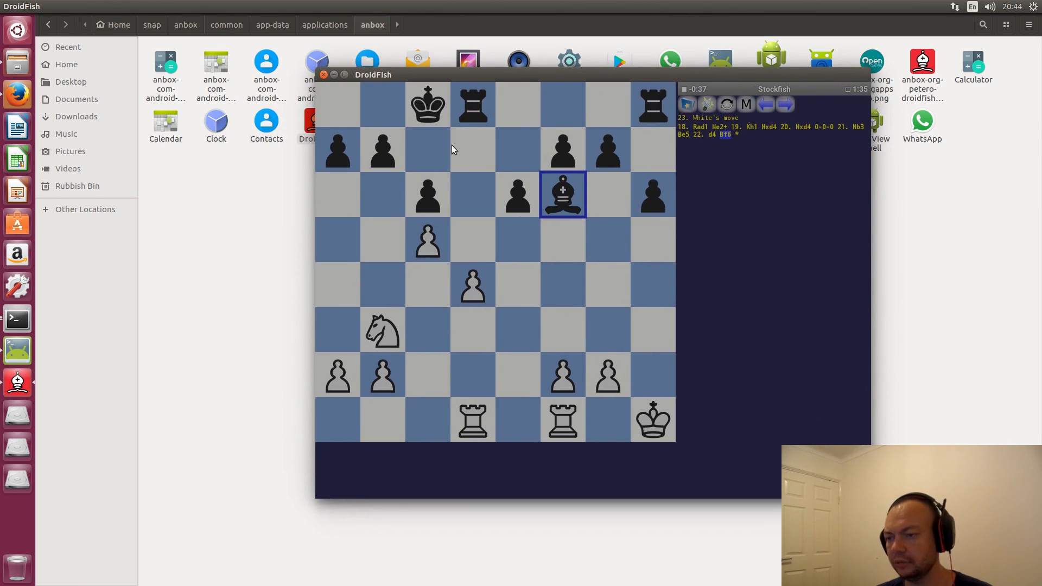
{"action": "mouse_move", "coordinate": [352, 114]}
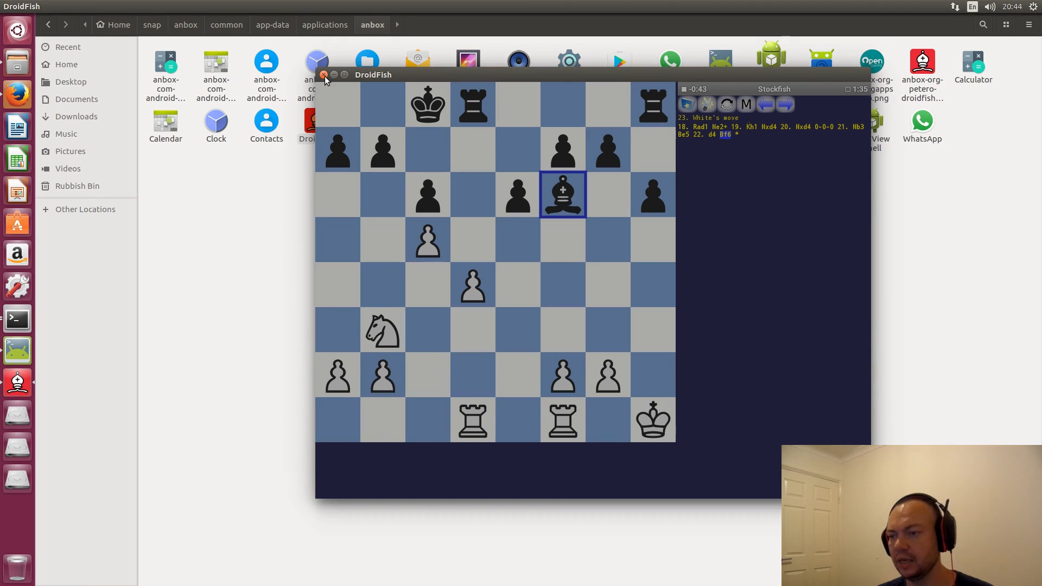
{"action": "left_click", "coordinate": [320, 73]}
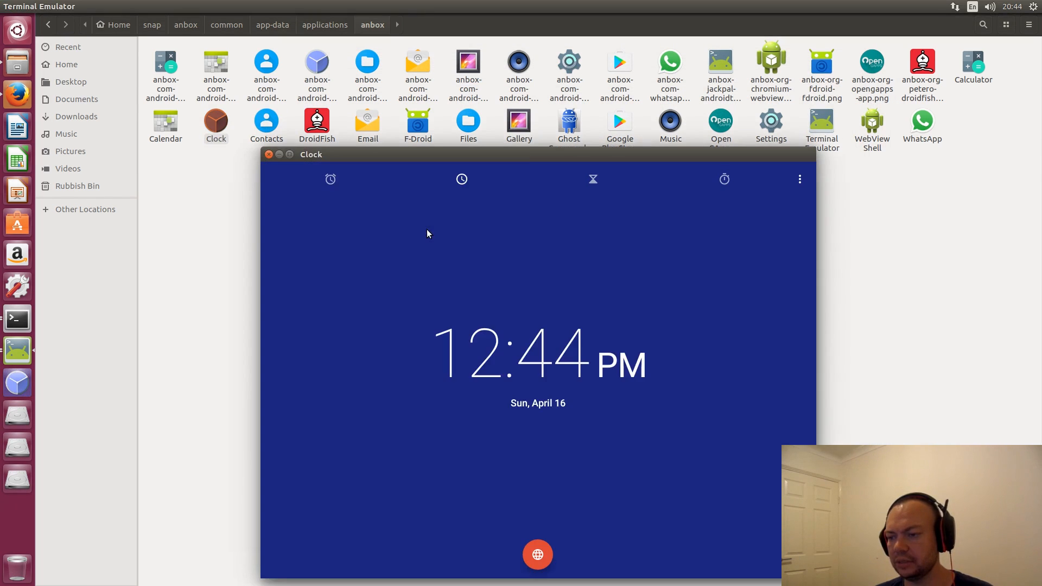
- Start the 0 01 countdown in the Clock timer, then switch to alarms
{"action": "left_click", "coordinate": [591, 179]}
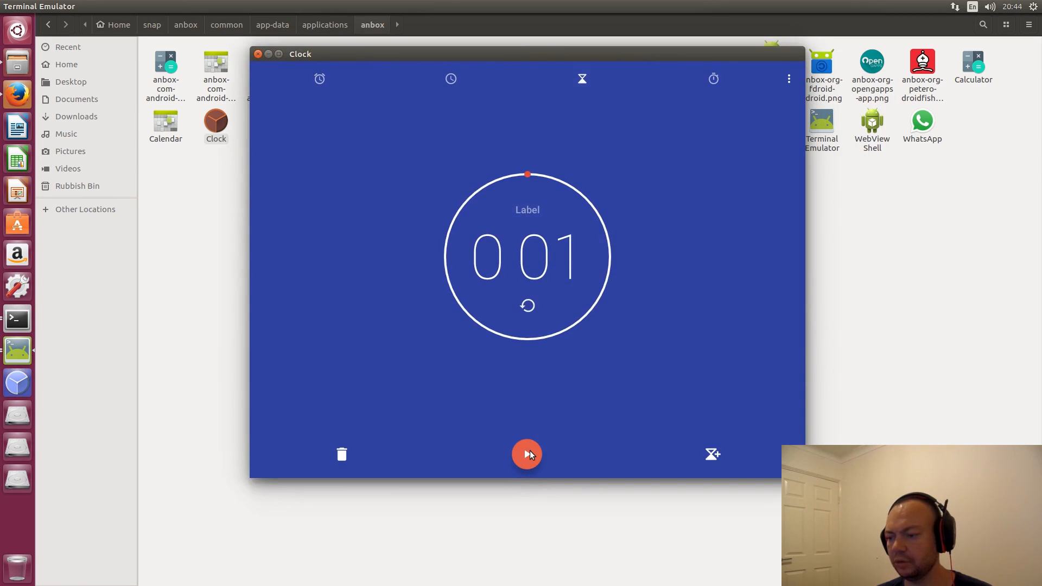
{"action": "left_click", "coordinate": [527, 455]}
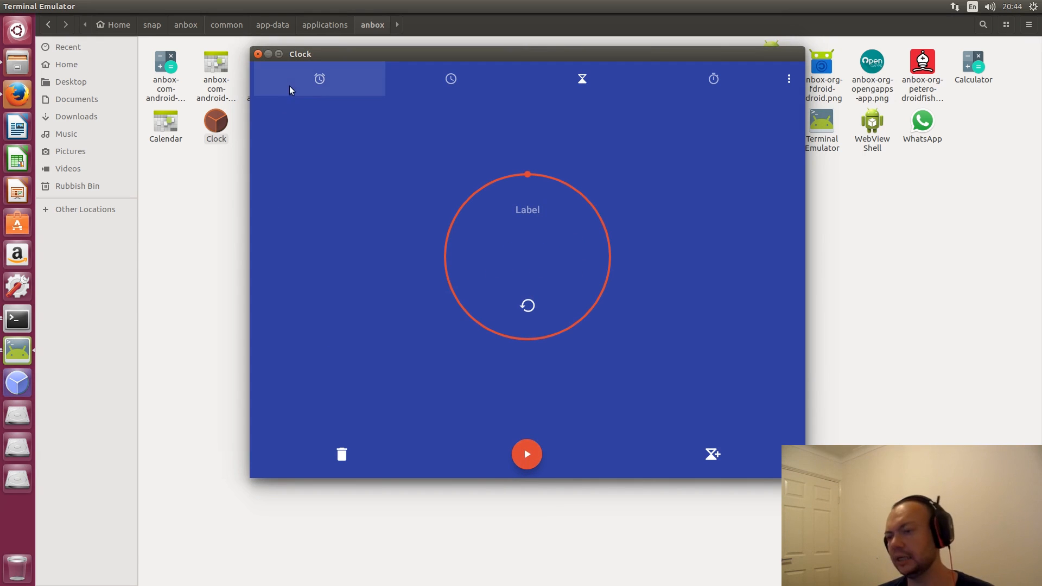
{"action": "left_click", "coordinate": [258, 54]}
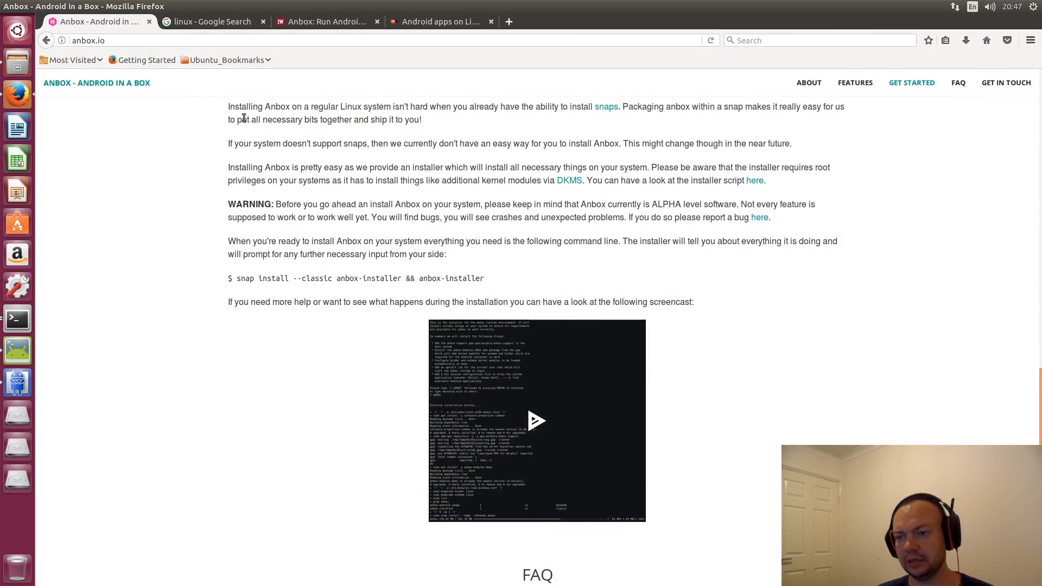
- Scroll down the anbox.io page past installation notes and features to the FAQ and Get in touch sections
{"action": "scroll", "scroll_direction": "up", "scroll_amount": 3}
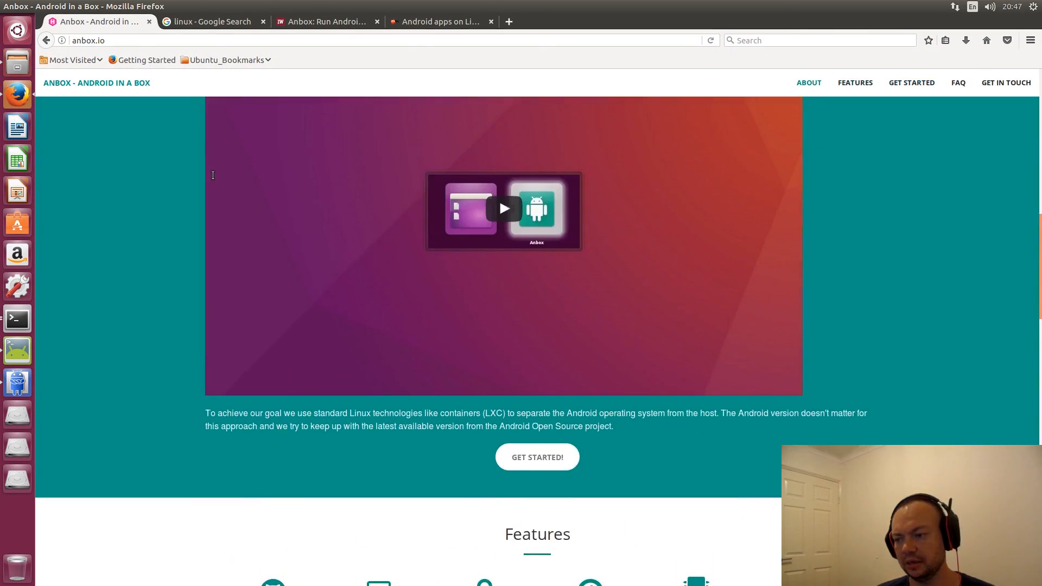
{"action": "scroll", "scroll_direction": "down", "scroll_amount": 3}
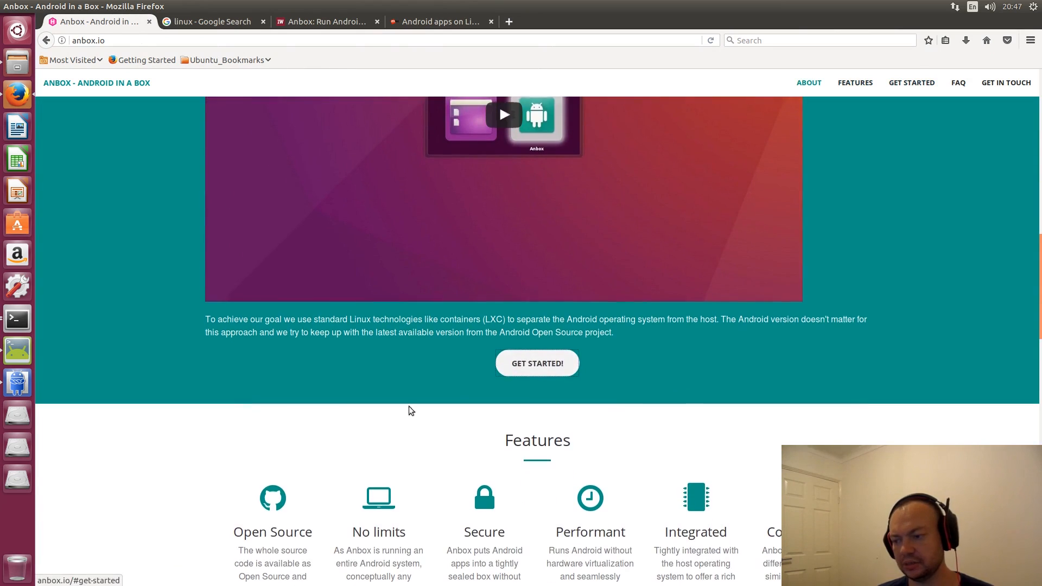
{"action": "scroll", "scroll_direction": "down", "scroll_amount": 3}
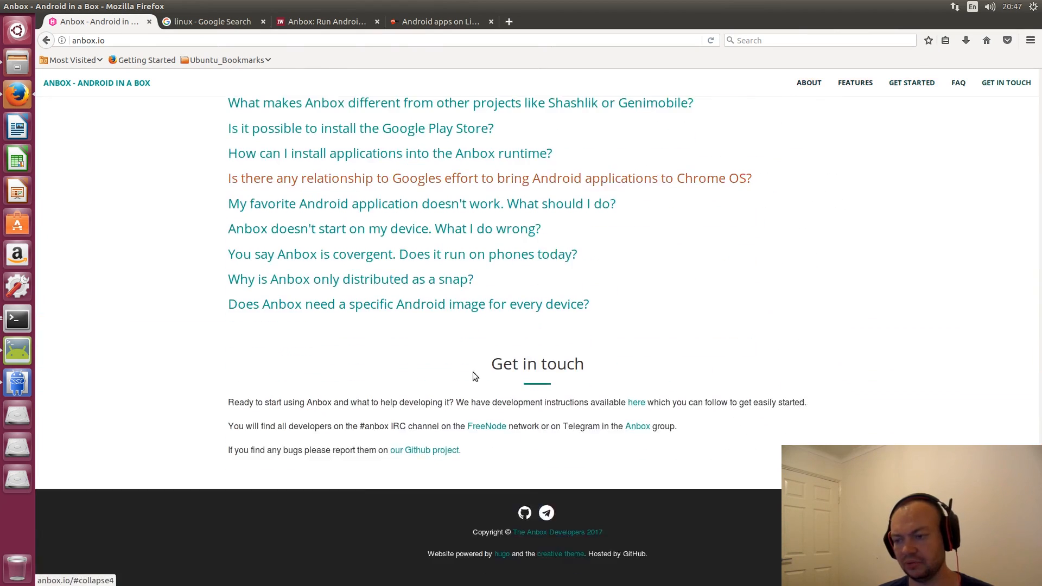